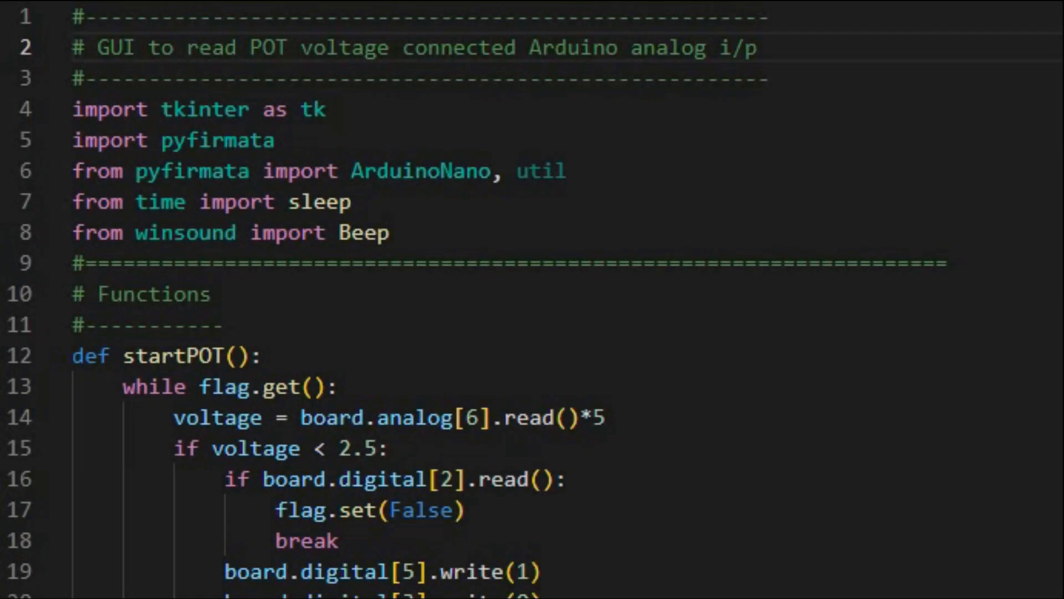
pyautogui.moveTo(74, 109)
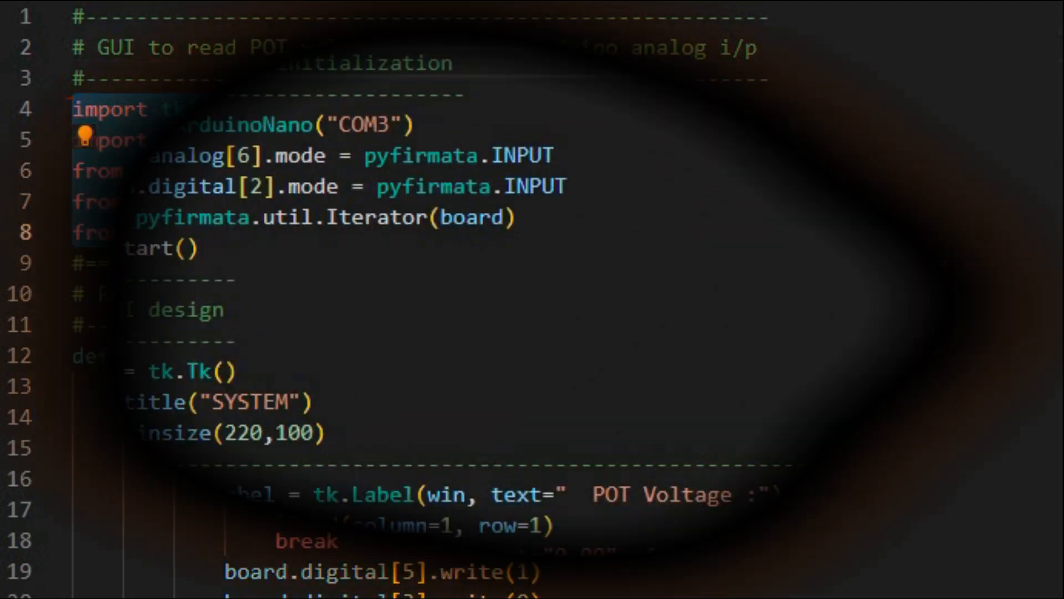
# Place the SYSTEM window beside the label and button grid code ending in win.mainloop().
pyautogui.scroll(-3)
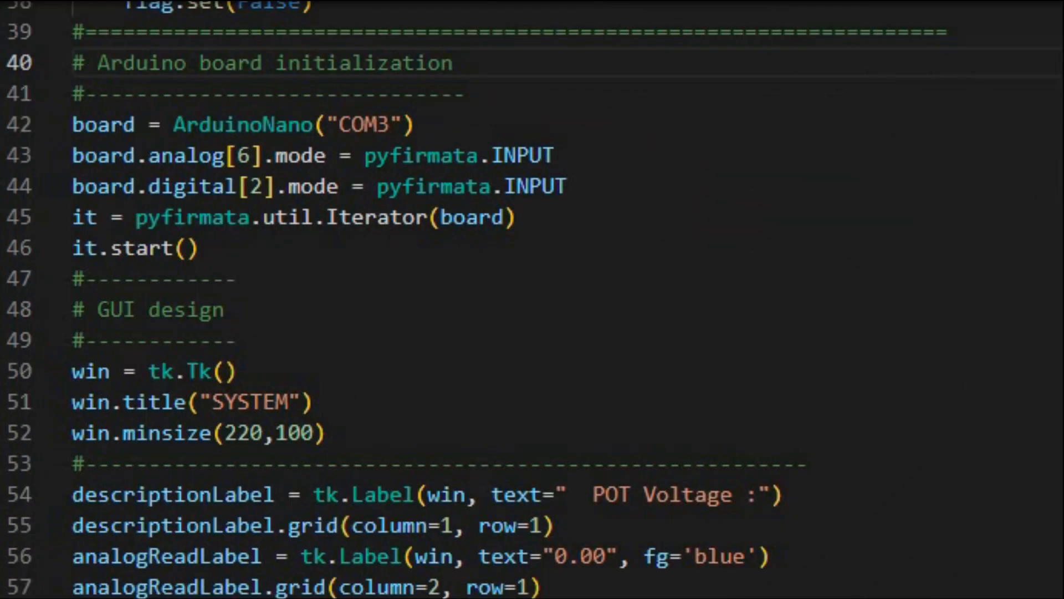
pyautogui.click(101, 62)
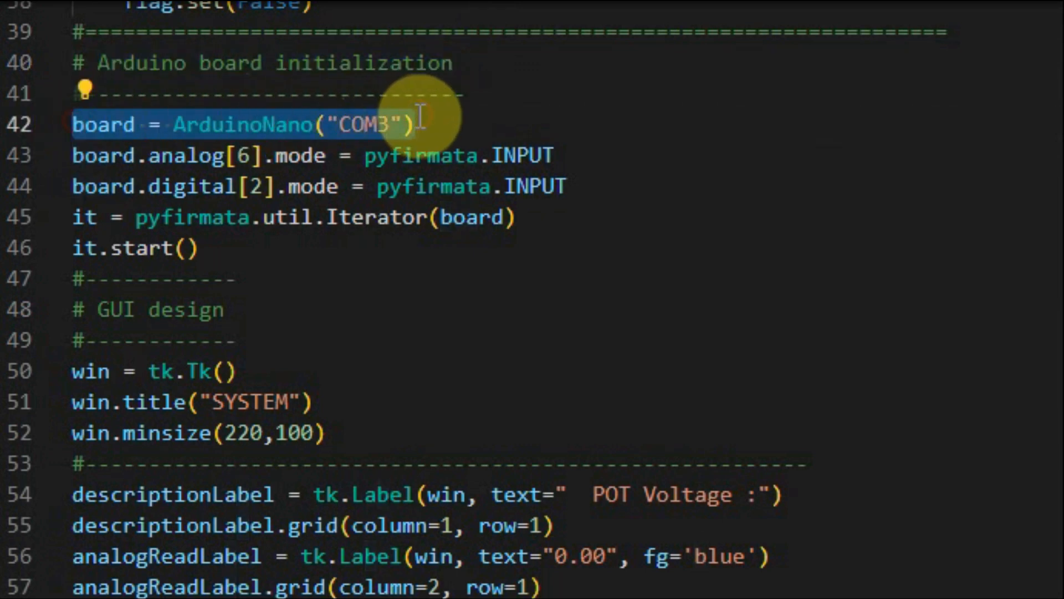
pyautogui.click(75, 154)
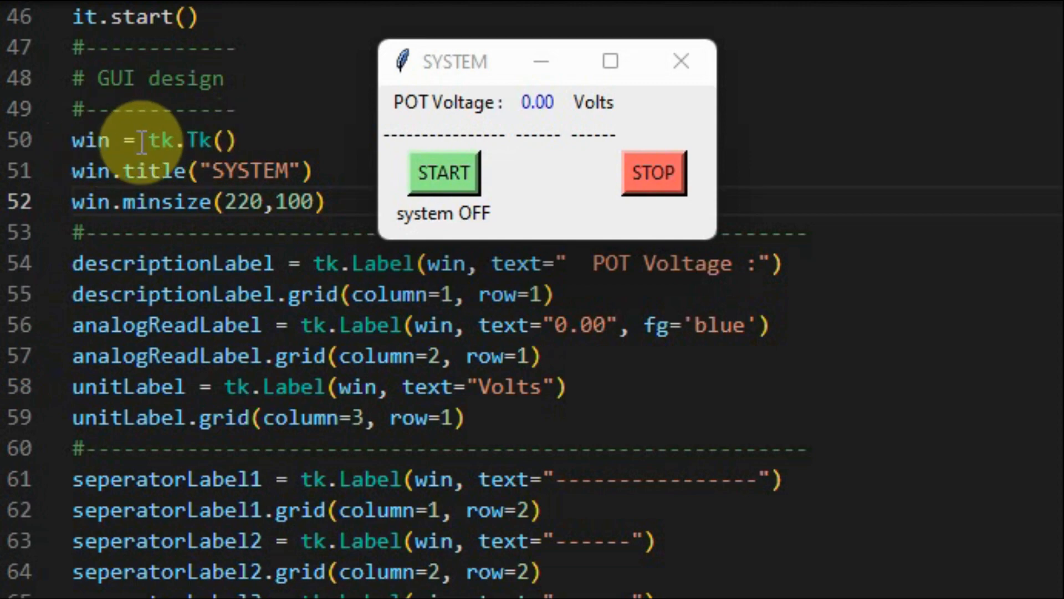
pyautogui.moveTo(686, 61)
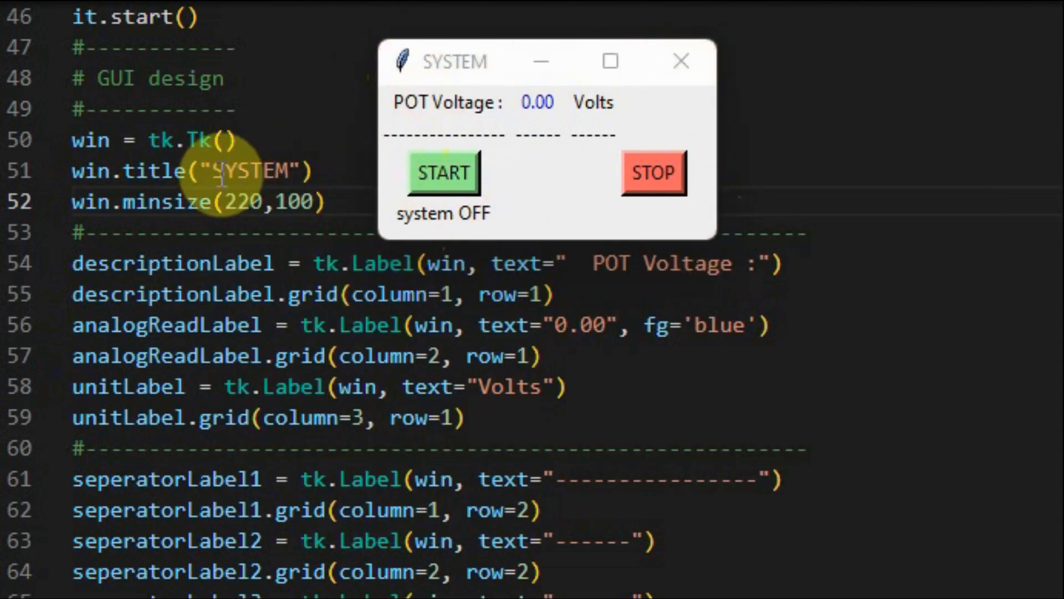
pyautogui.moveTo(438, 102)
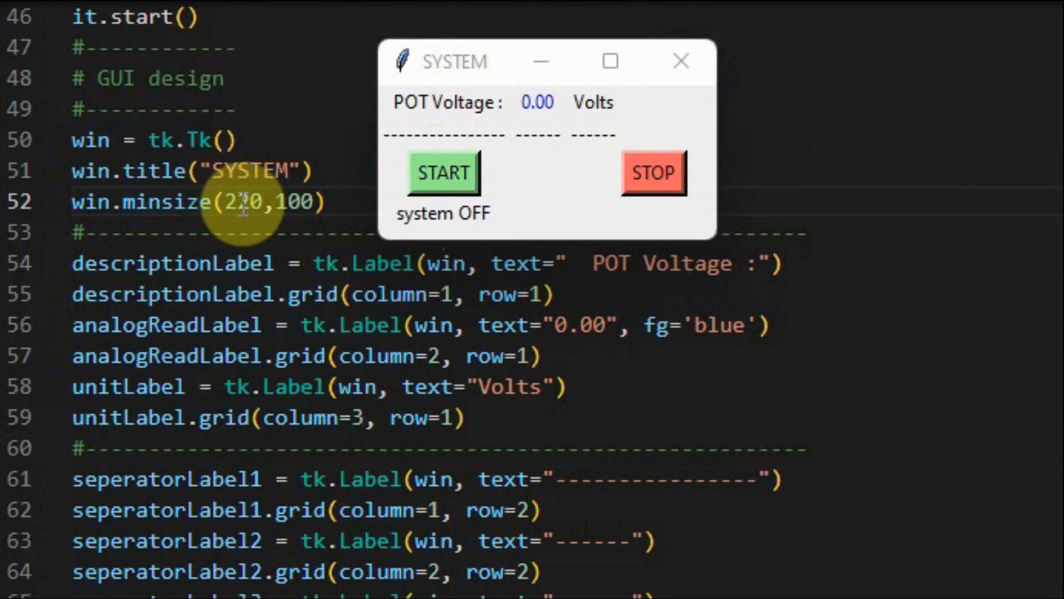
pyautogui.moveTo(682, 61)
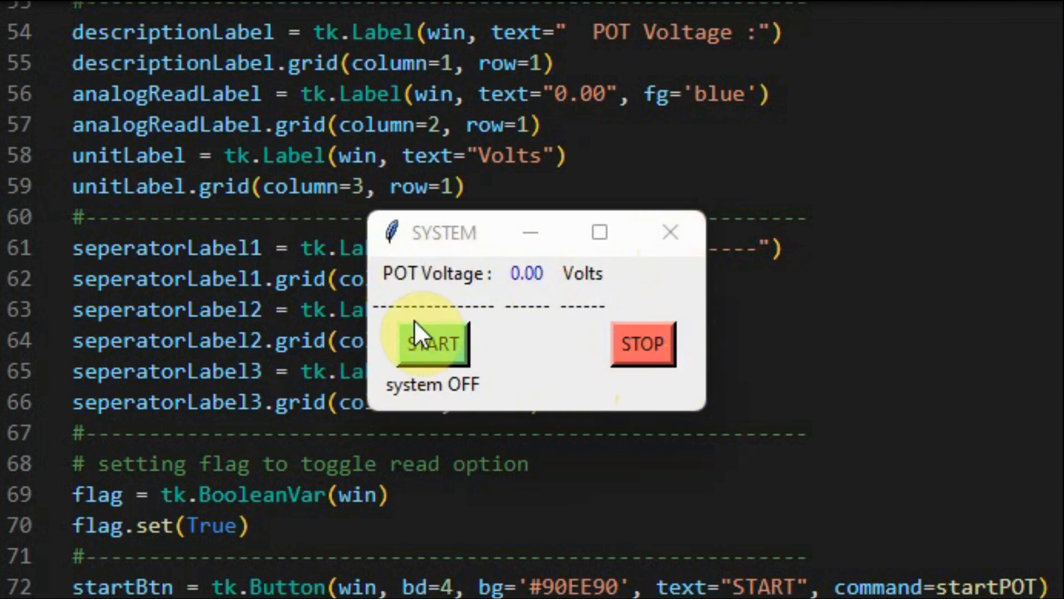
pyautogui.moveTo(414, 288)
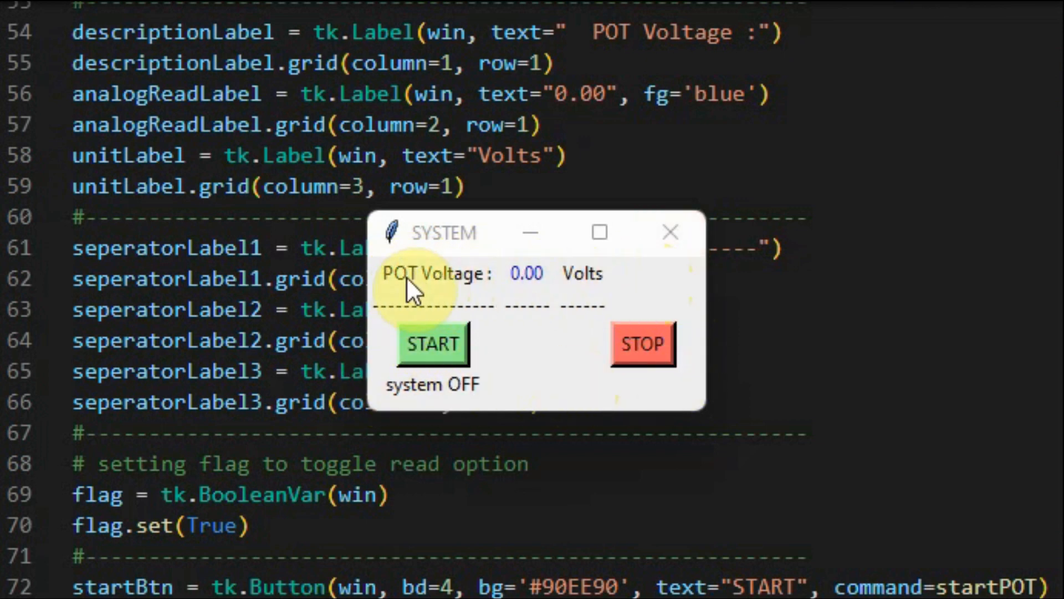
pyautogui.moveTo(601, 282)
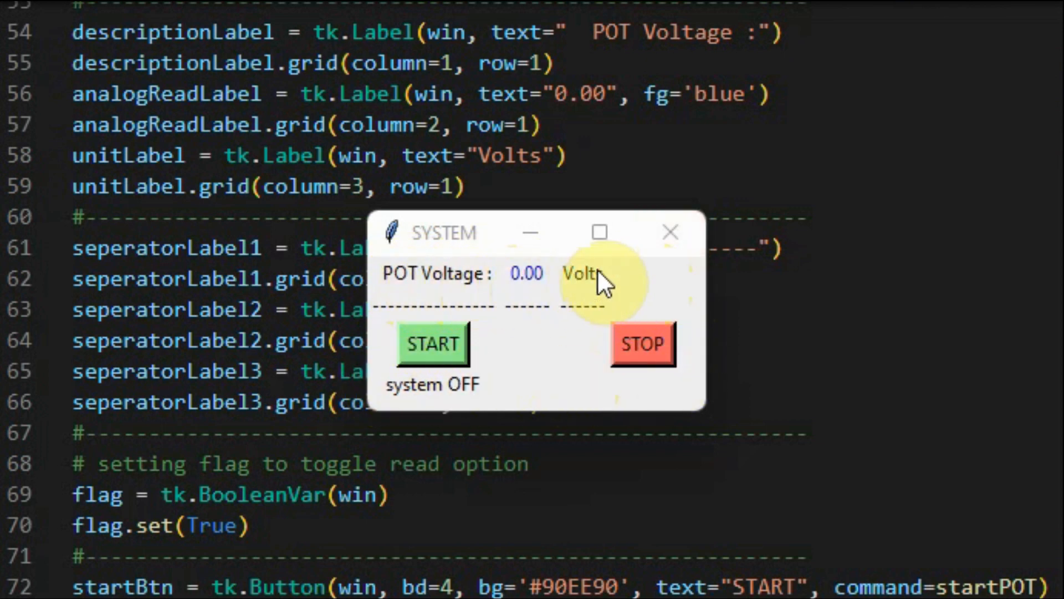
pyautogui.moveTo(179, 94)
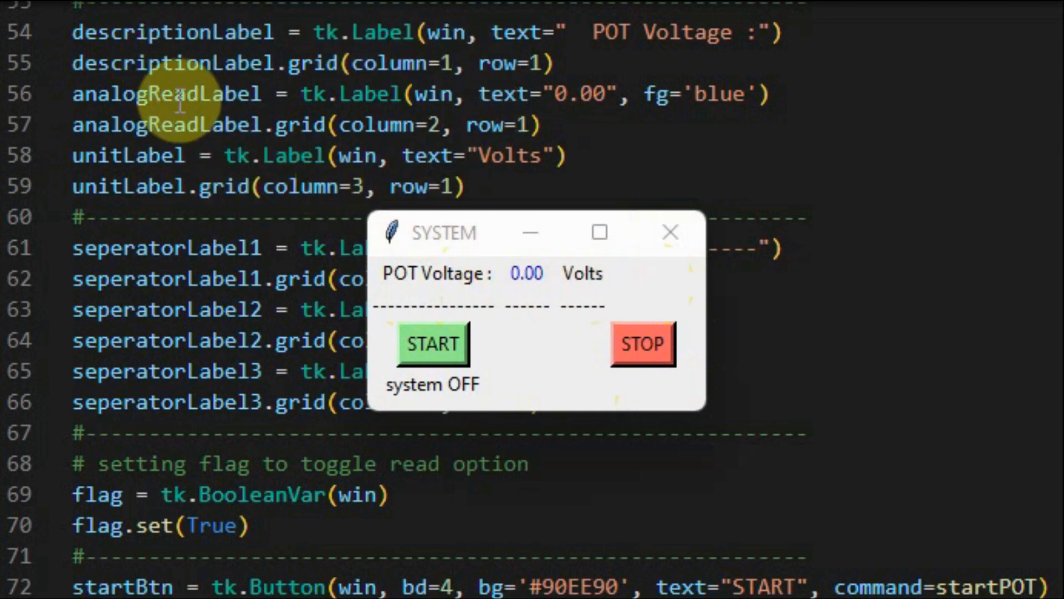
pyautogui.moveTo(602, 33)
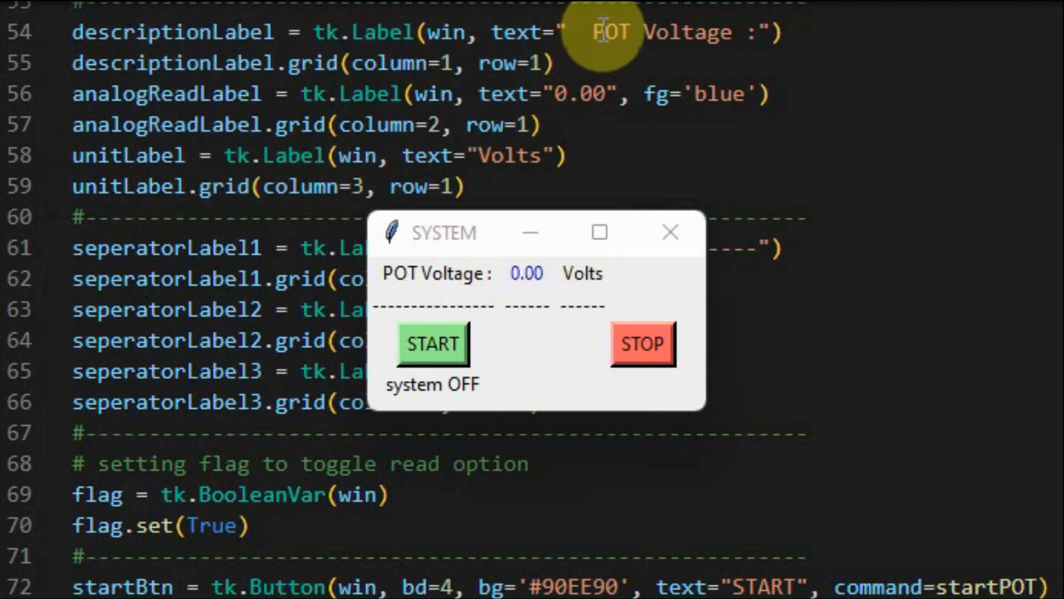
pyautogui.moveTo(394, 285)
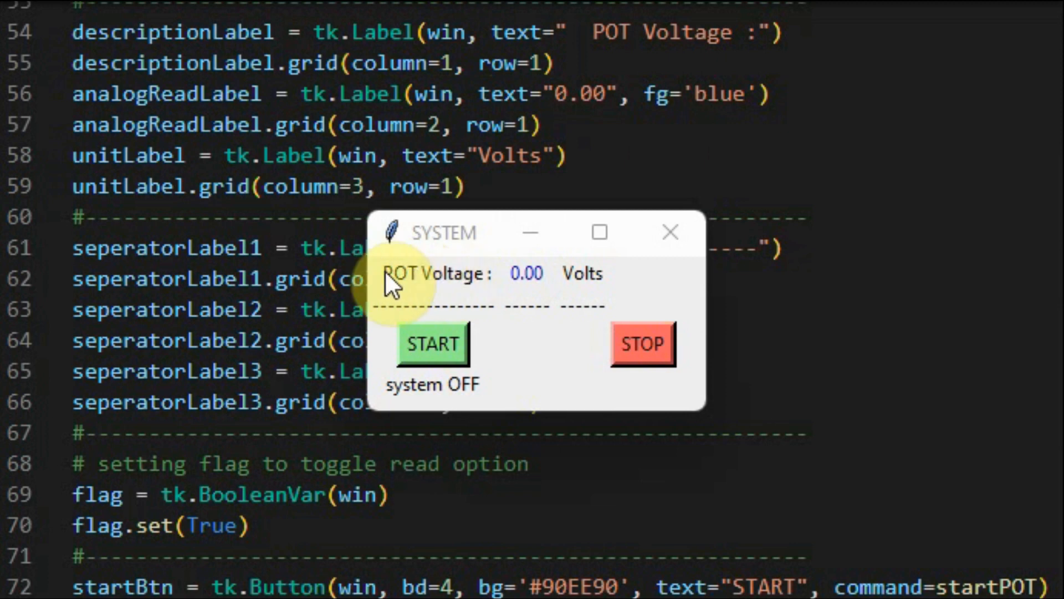
pyautogui.moveTo(489, 68)
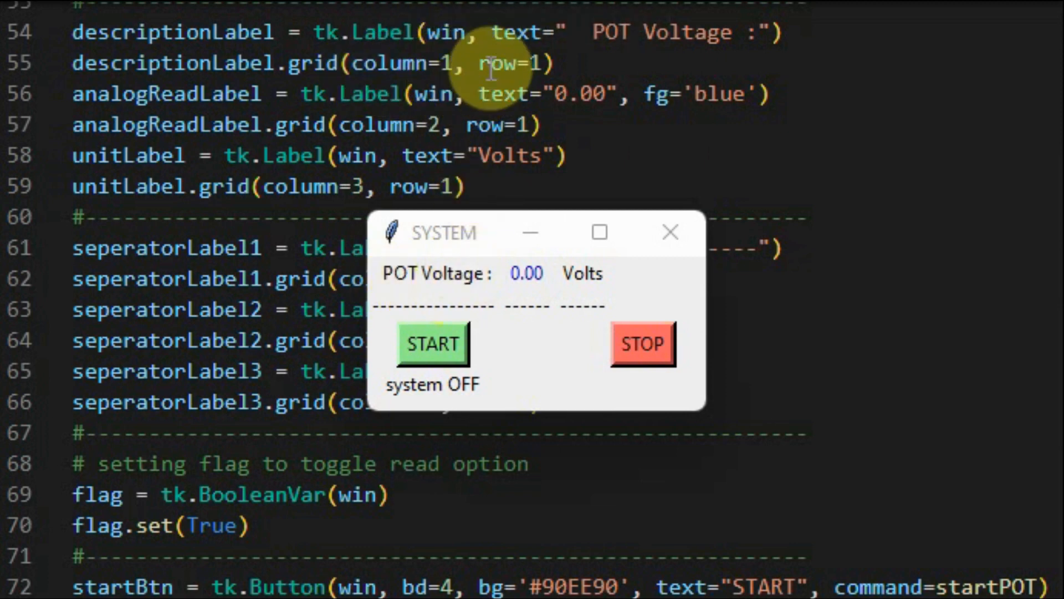
pyautogui.moveTo(432, 105)
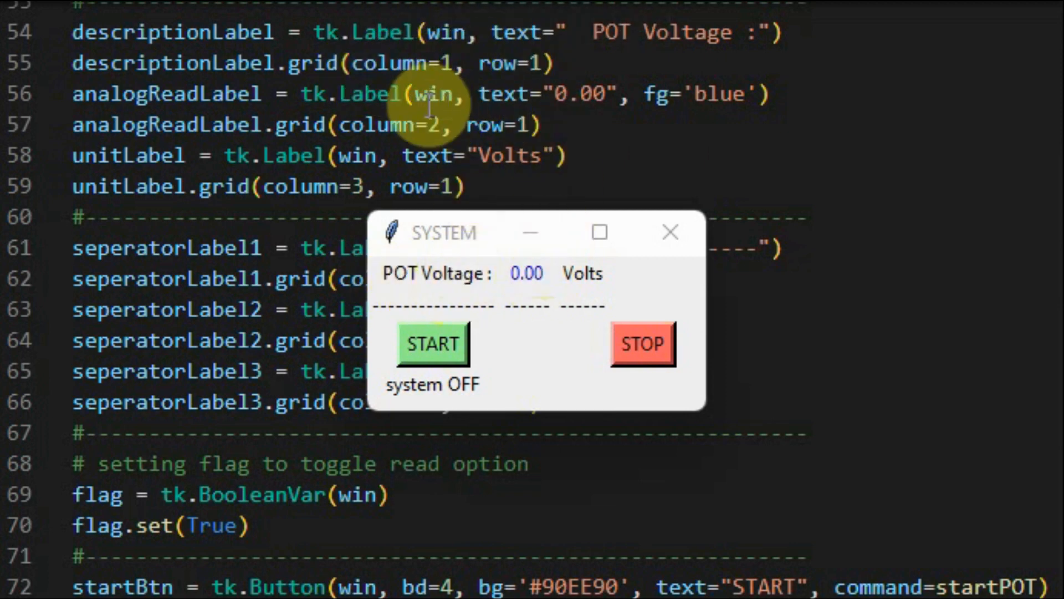
pyautogui.moveTo(614, 93)
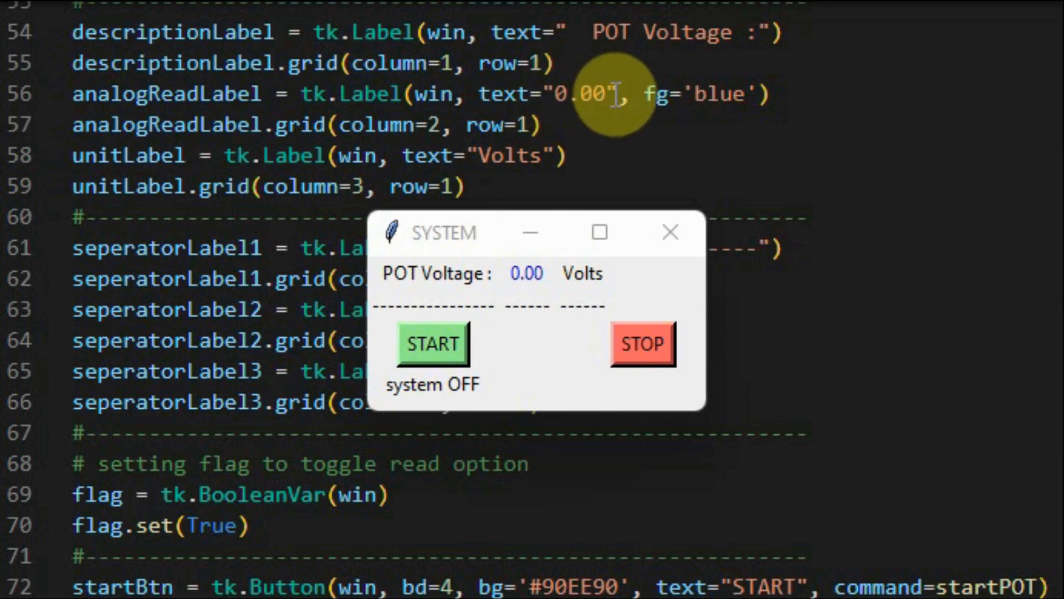
pyautogui.moveTo(523, 244)
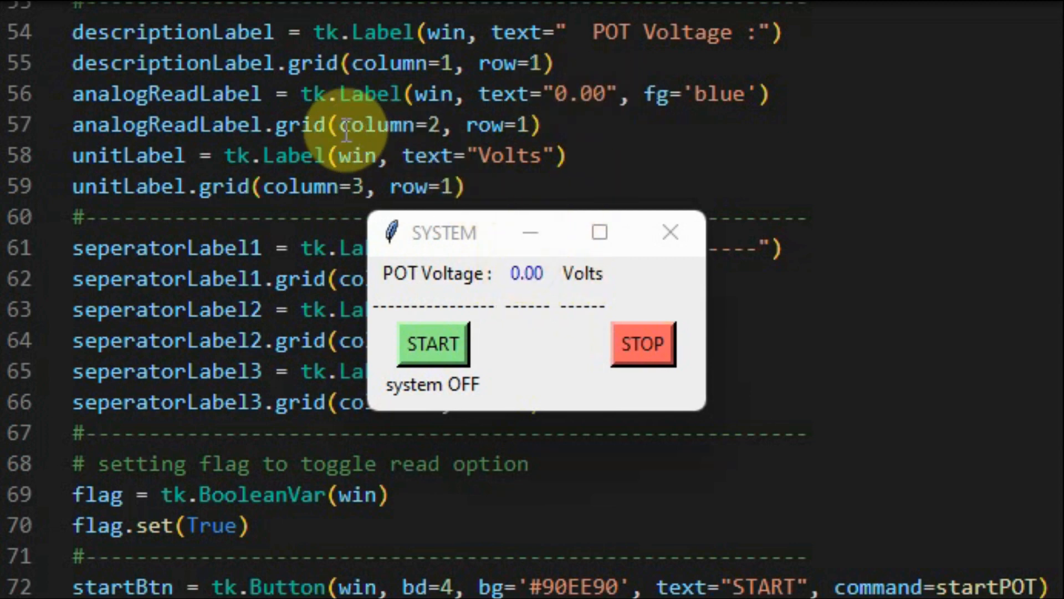
pyautogui.moveTo(397, 194)
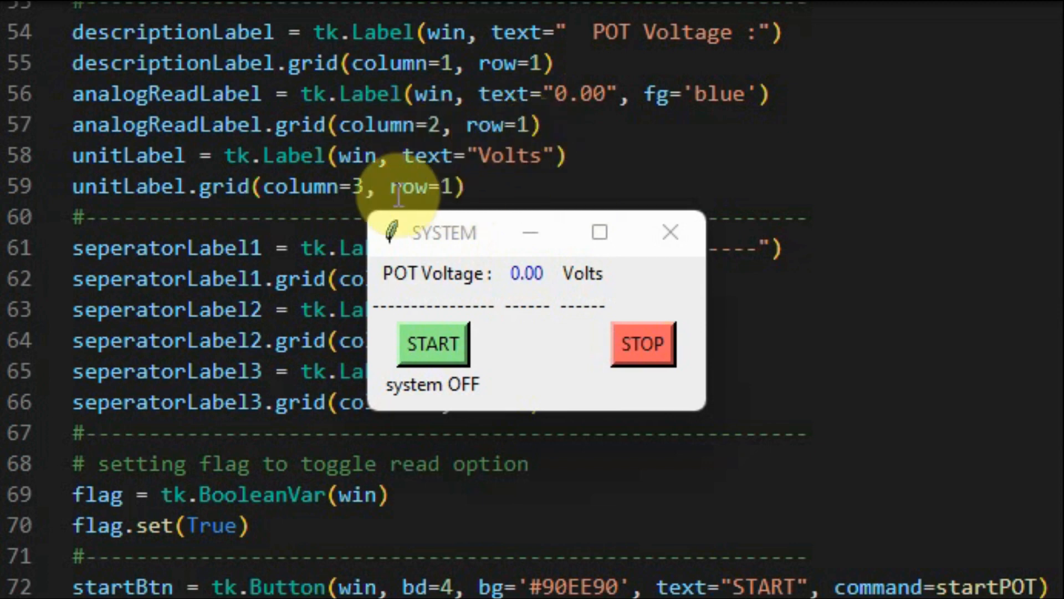
pyautogui.moveTo(591, 282)
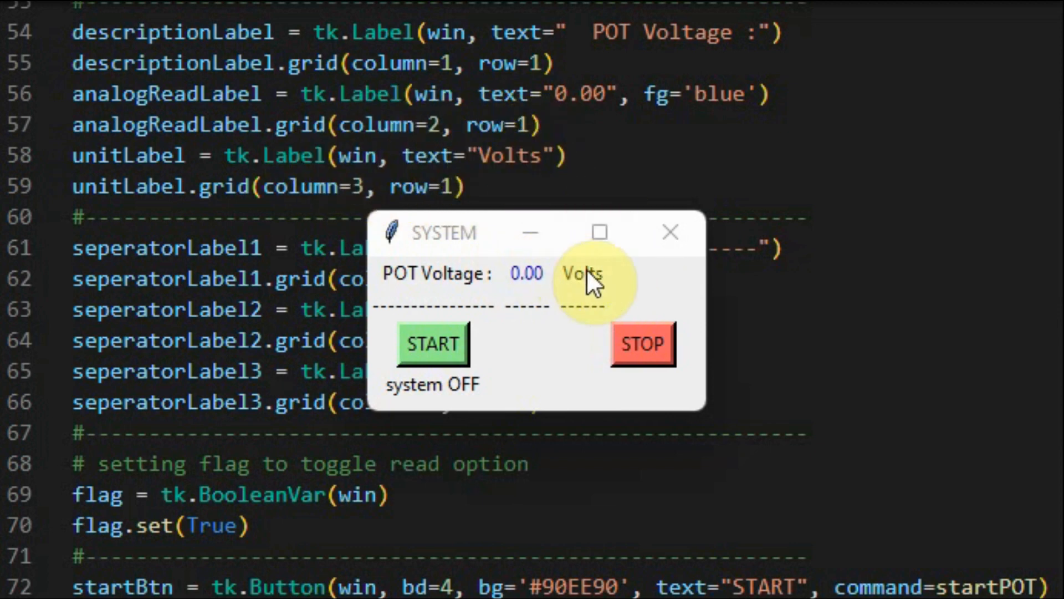
pyautogui.moveTo(353, 190)
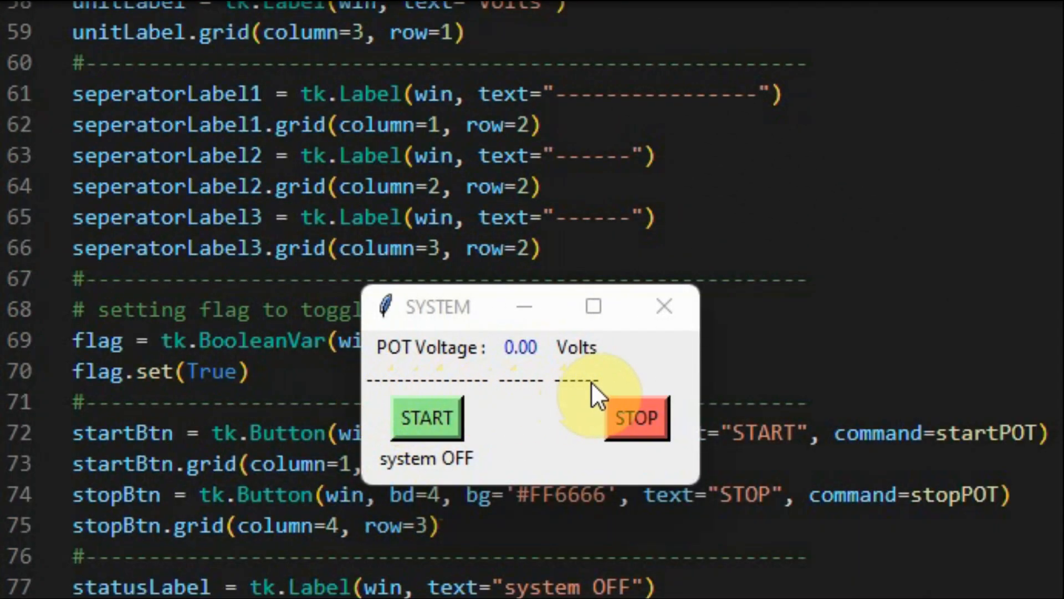
pyautogui.moveTo(563, 394)
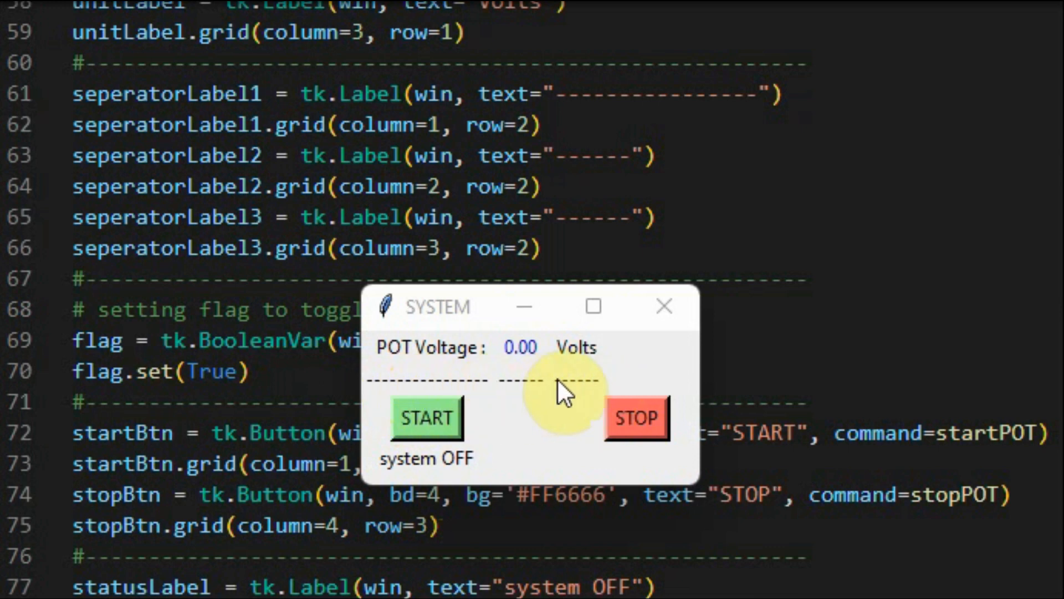
pyautogui.moveTo(394, 234)
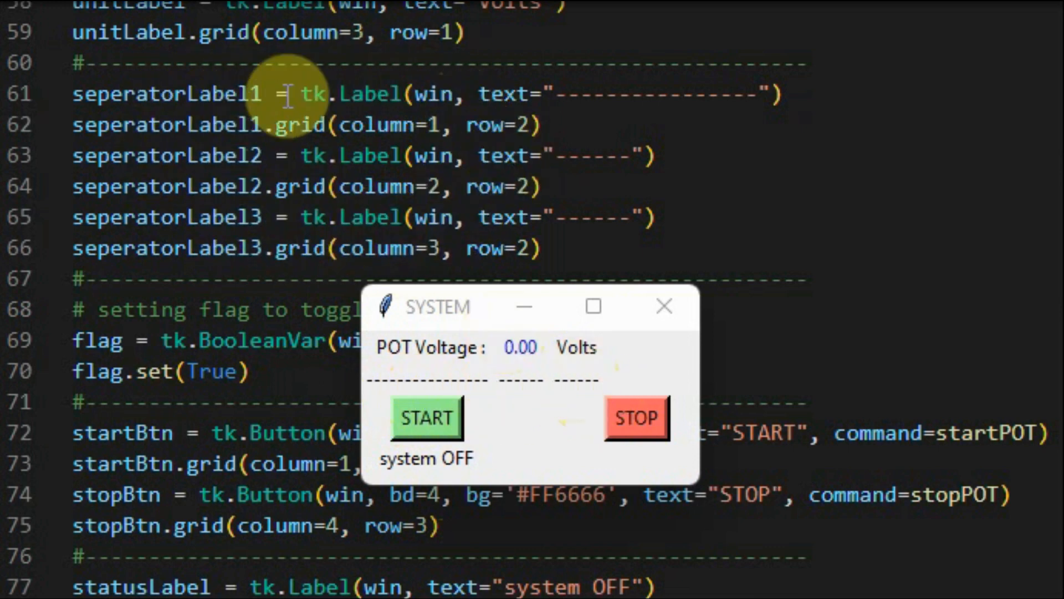
pyautogui.moveTo(441, 187)
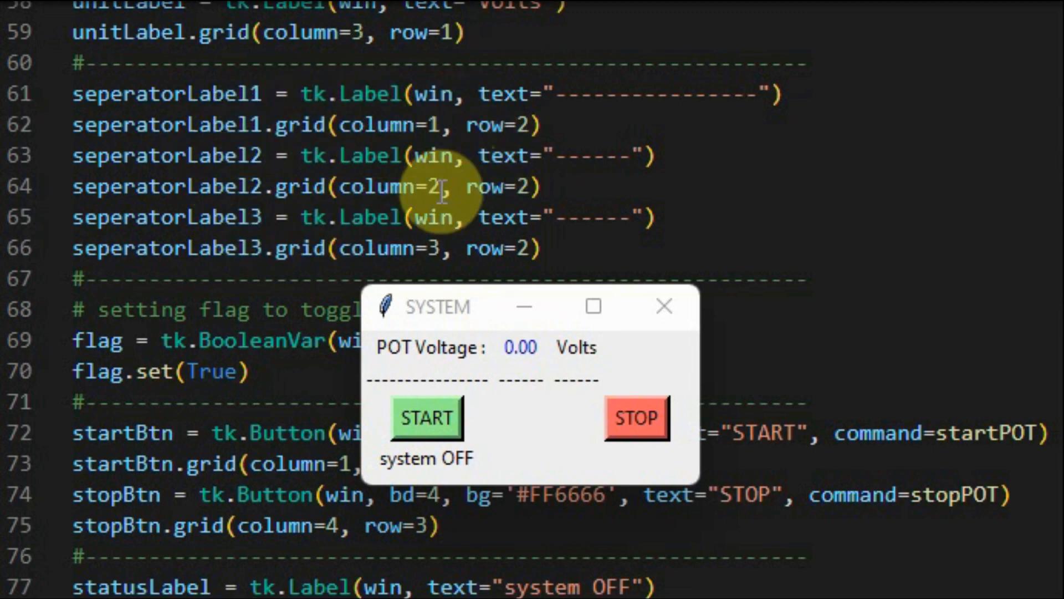
pyautogui.scroll(-3)
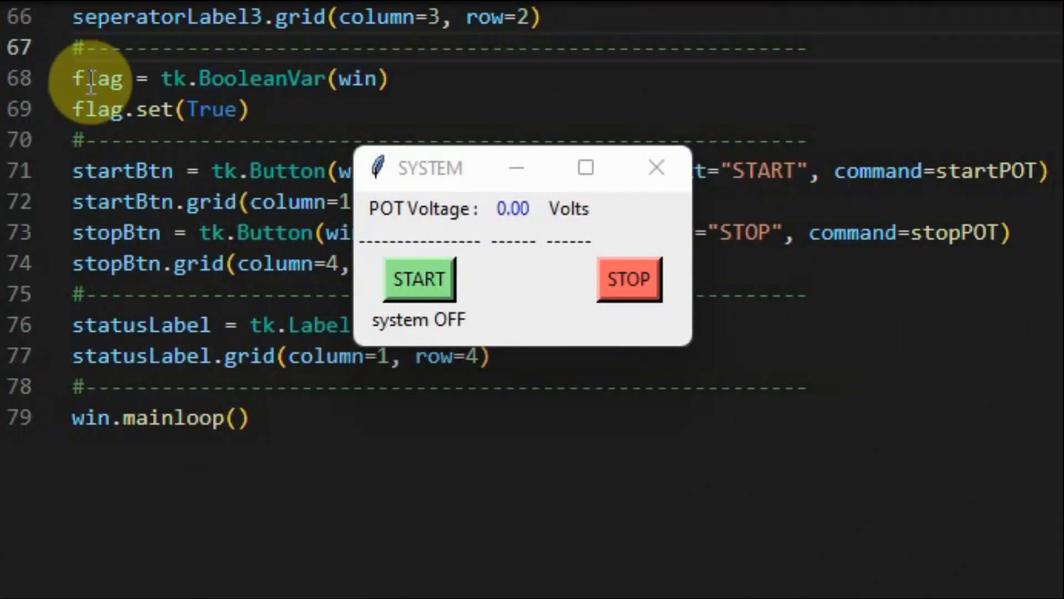
pyautogui.moveTo(136, 109)
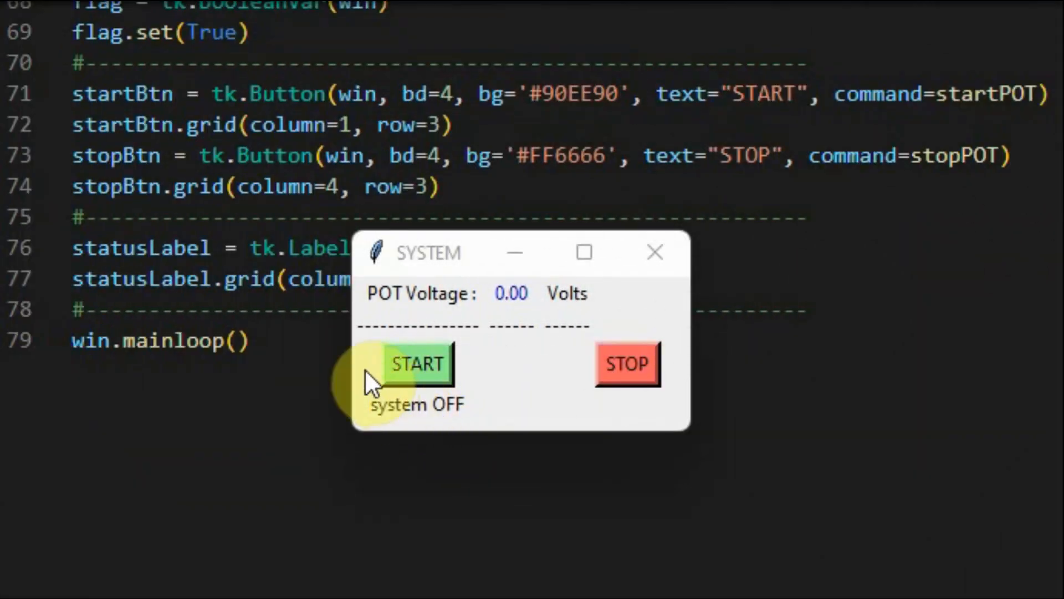
pyautogui.moveTo(407, 369)
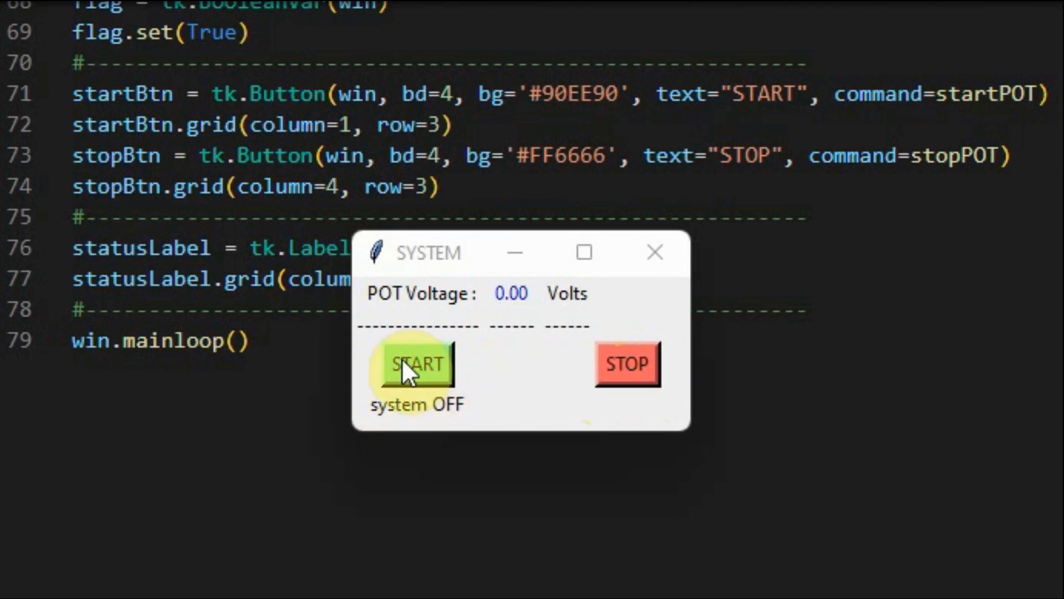
pyautogui.moveTo(626, 363)
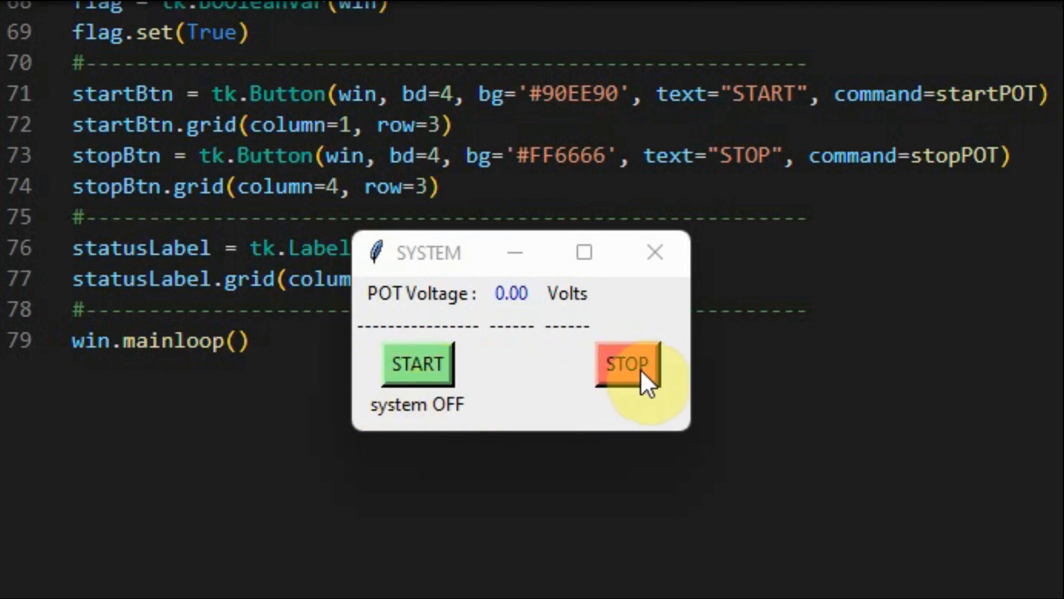
pyautogui.moveTo(265, 95)
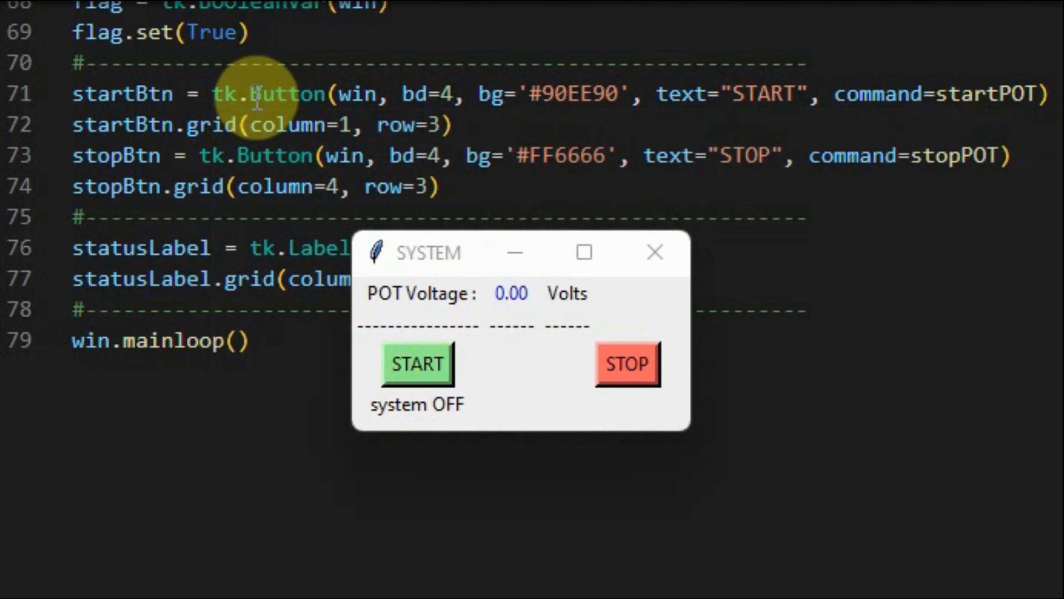
pyautogui.moveTo(725, 93)
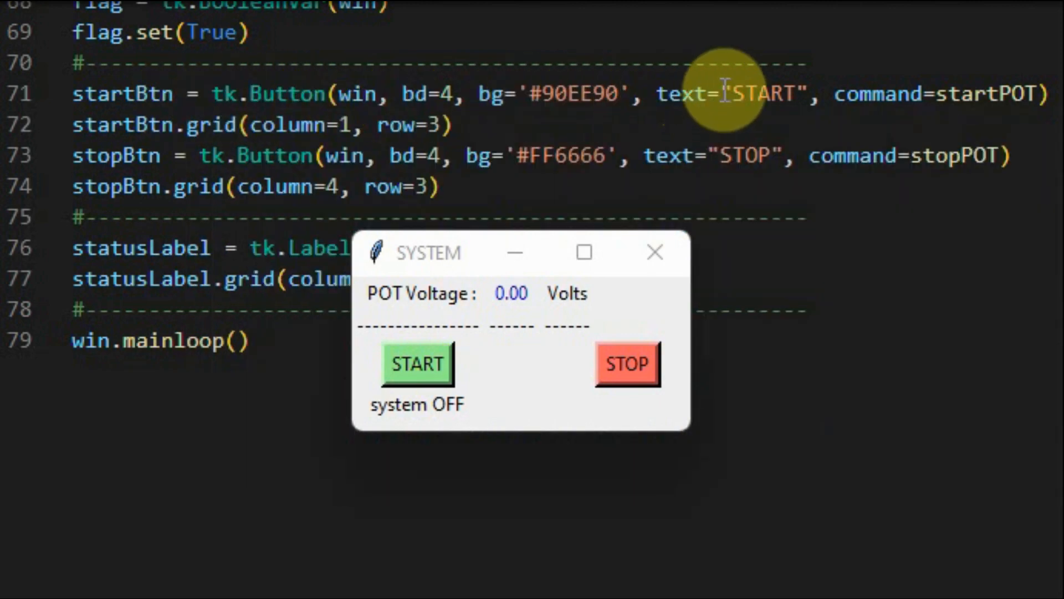
pyautogui.moveTo(950, 93)
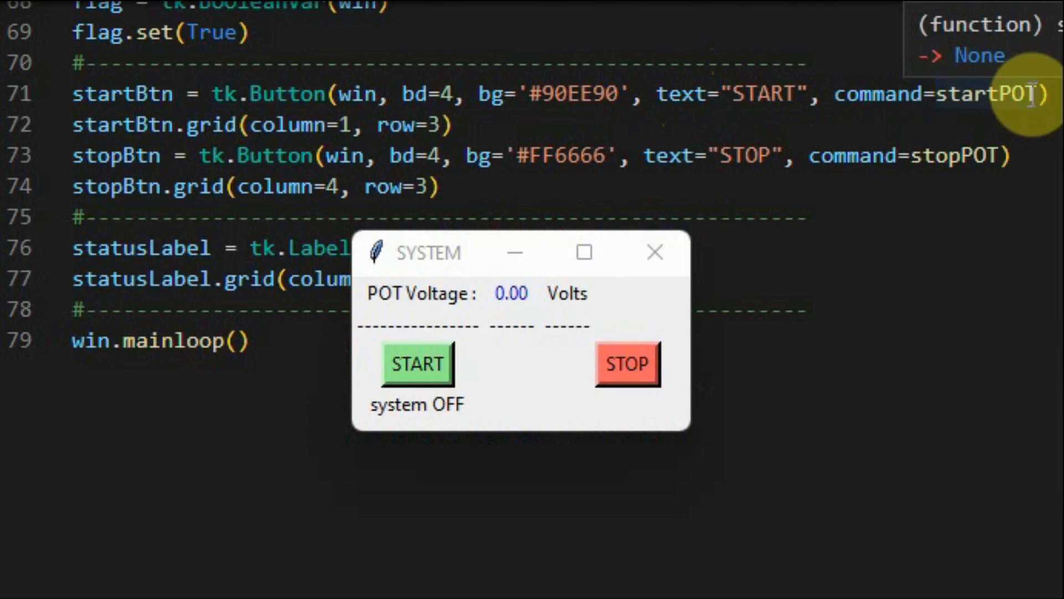
pyautogui.moveTo(541, 163)
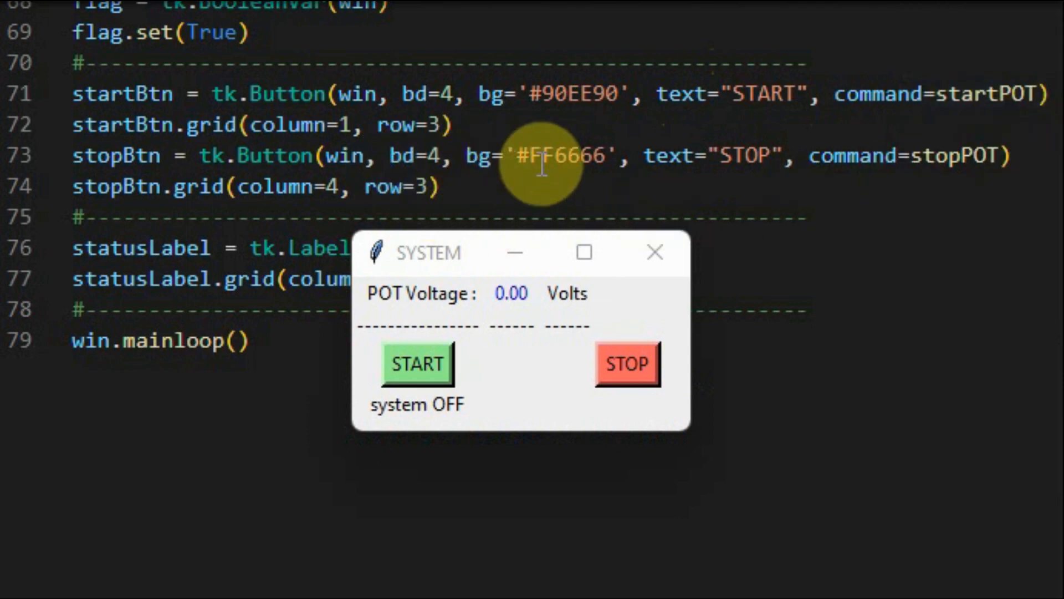
pyautogui.moveTo(985, 154)
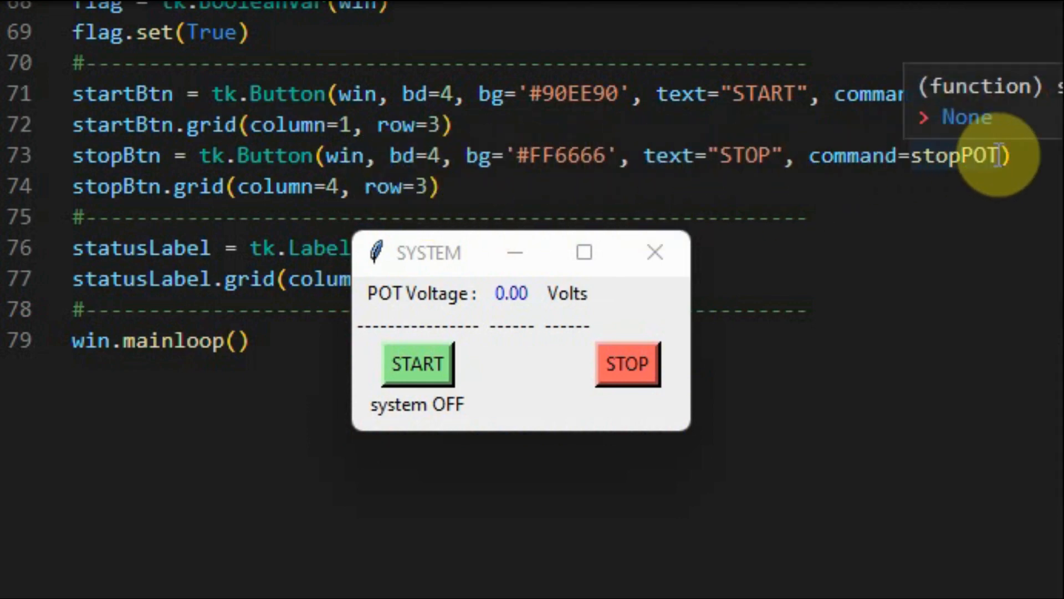
# Scroll to startPOT() and press START, showing 3.29 Volts and system OK.
pyautogui.scroll(3)
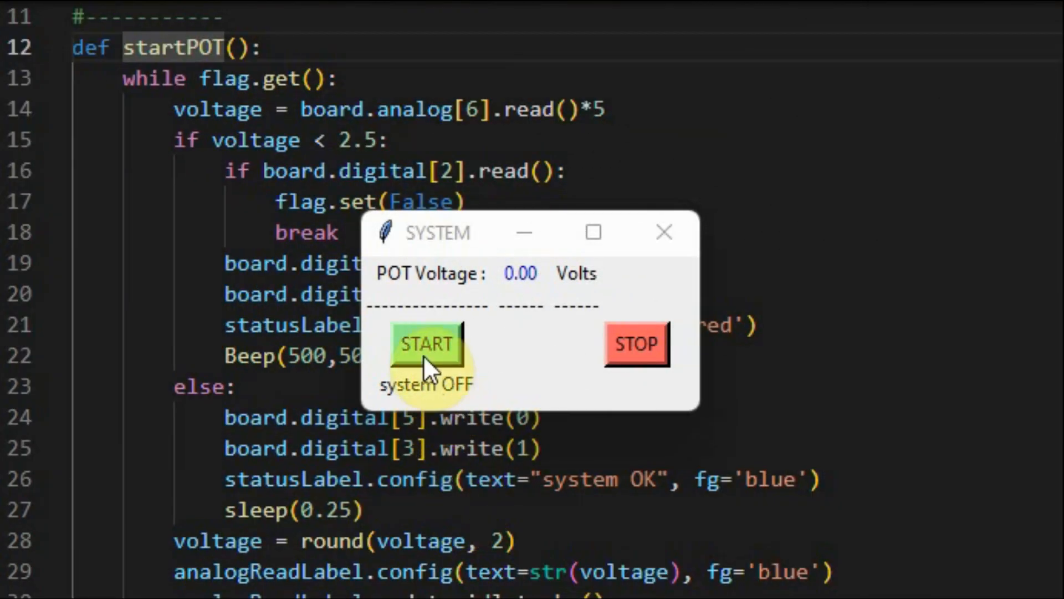
pyautogui.click(427, 343)
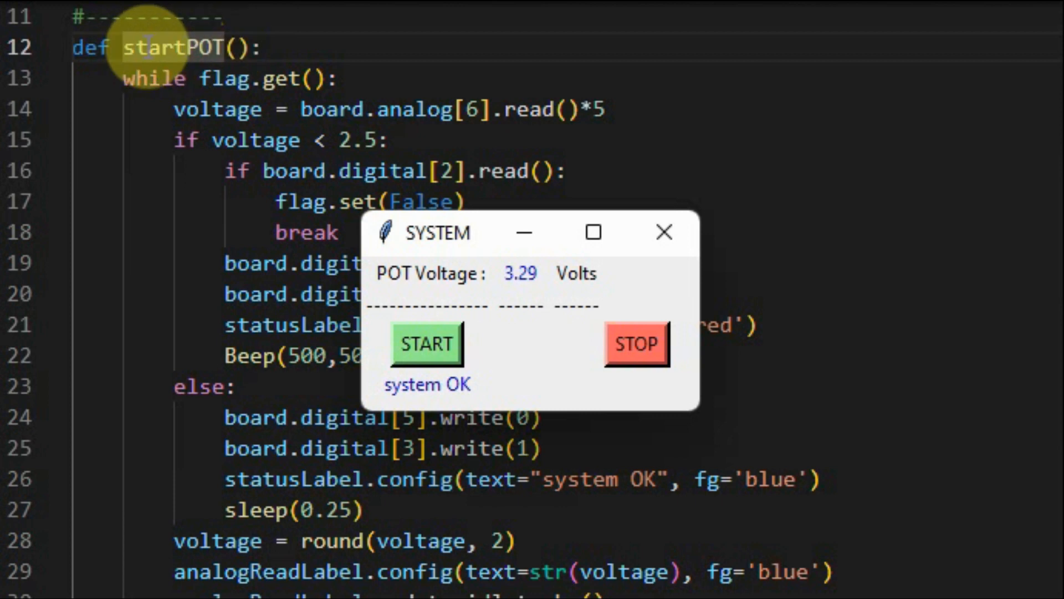
pyautogui.moveTo(217, 91)
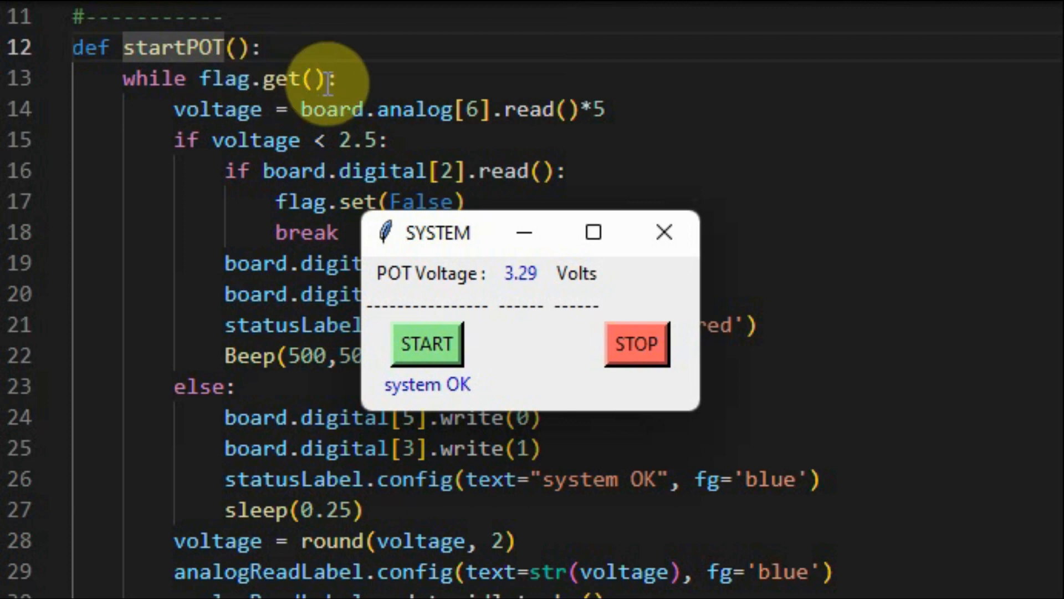
pyautogui.moveTo(315, 79)
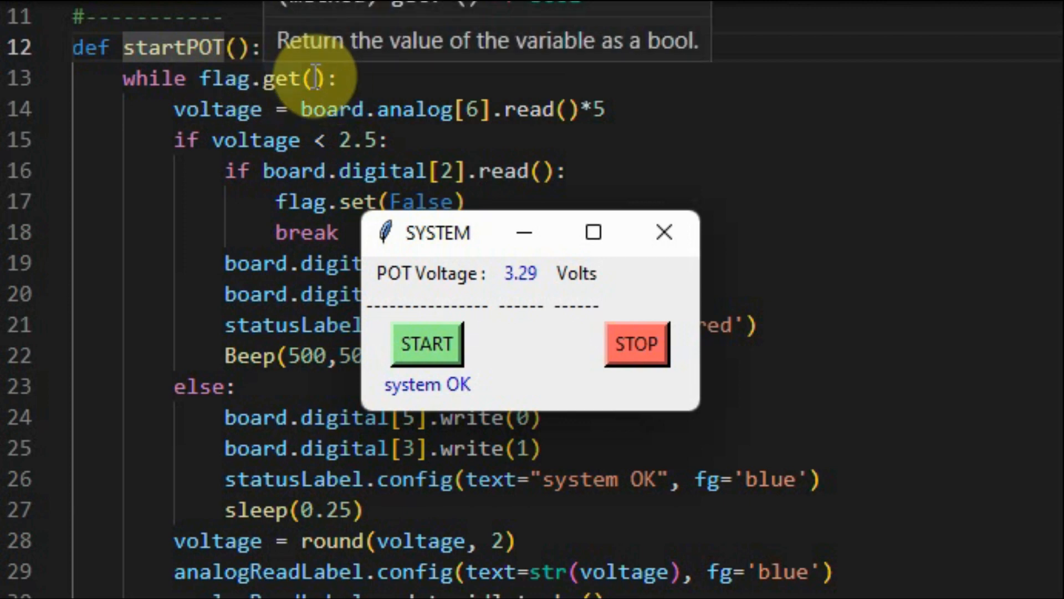
pyautogui.moveTo(180, 119)
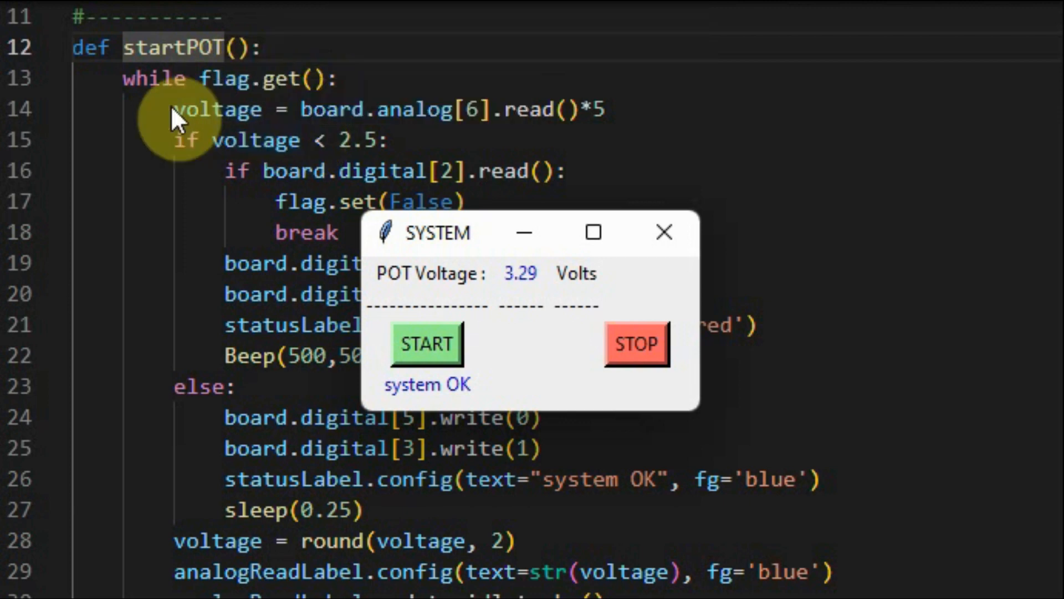
pyautogui.moveTo(444, 109)
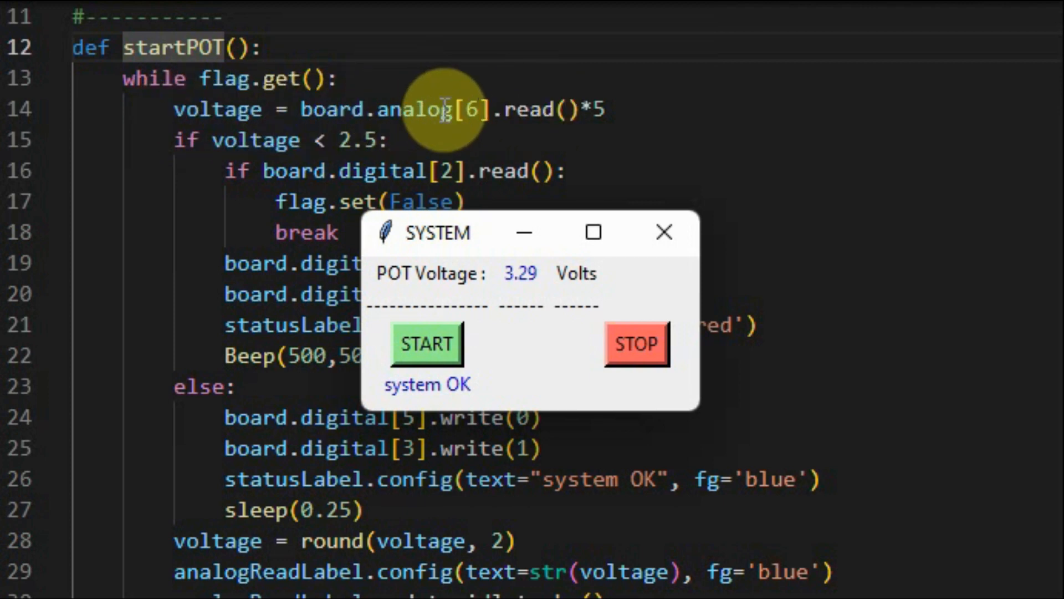
pyautogui.moveTo(441, 108)
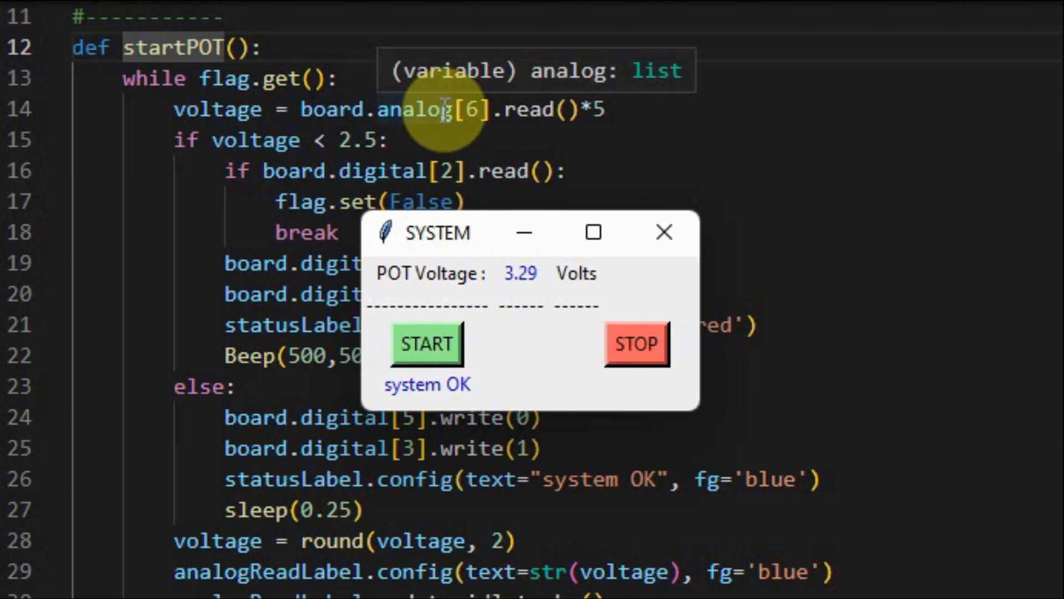
pyautogui.moveTo(206, 109)
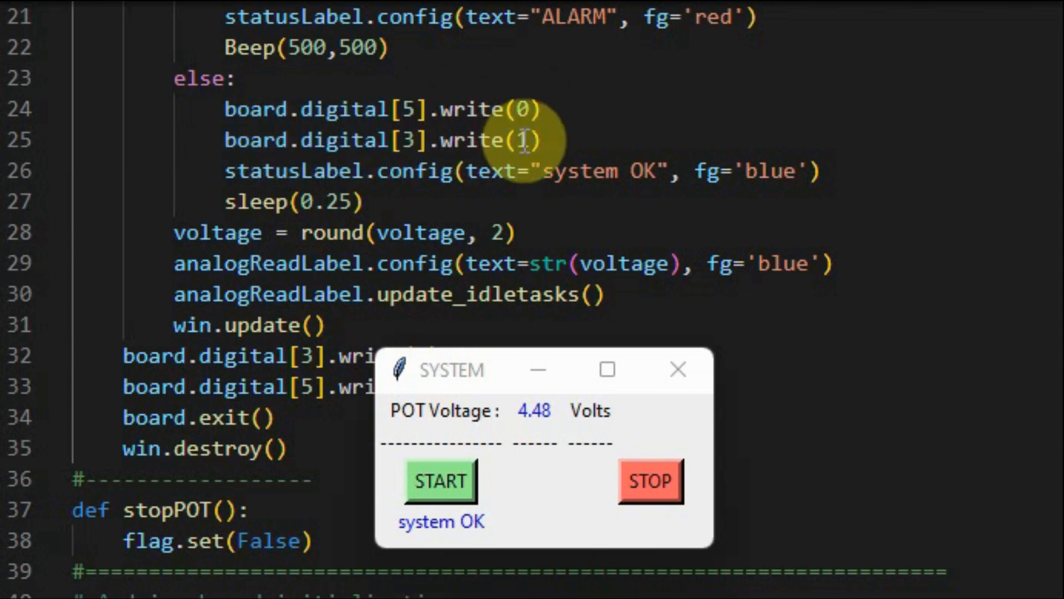
pyautogui.moveTo(471, 536)
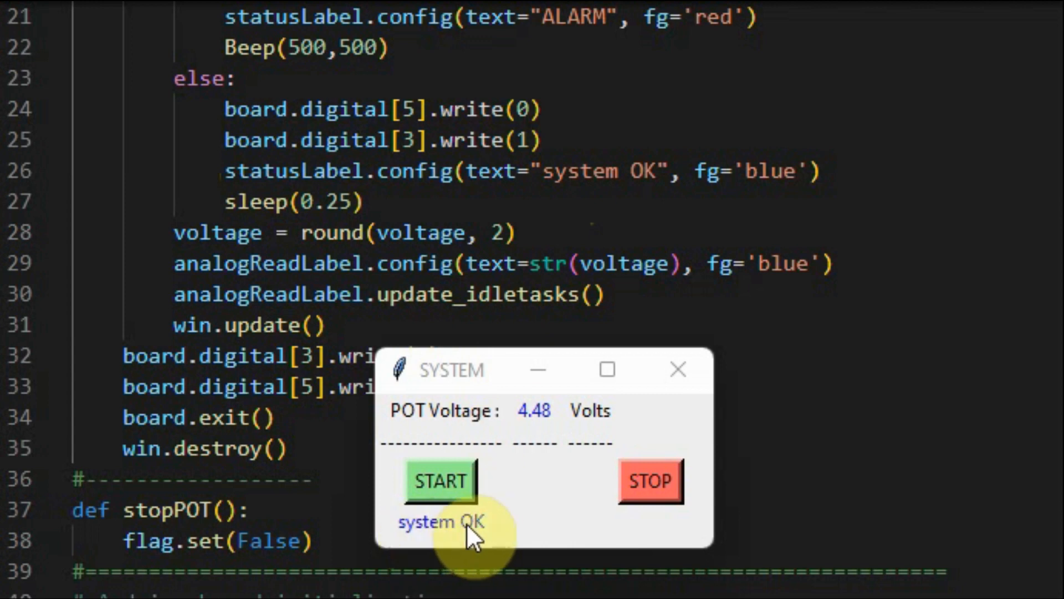
pyautogui.moveTo(445, 533)
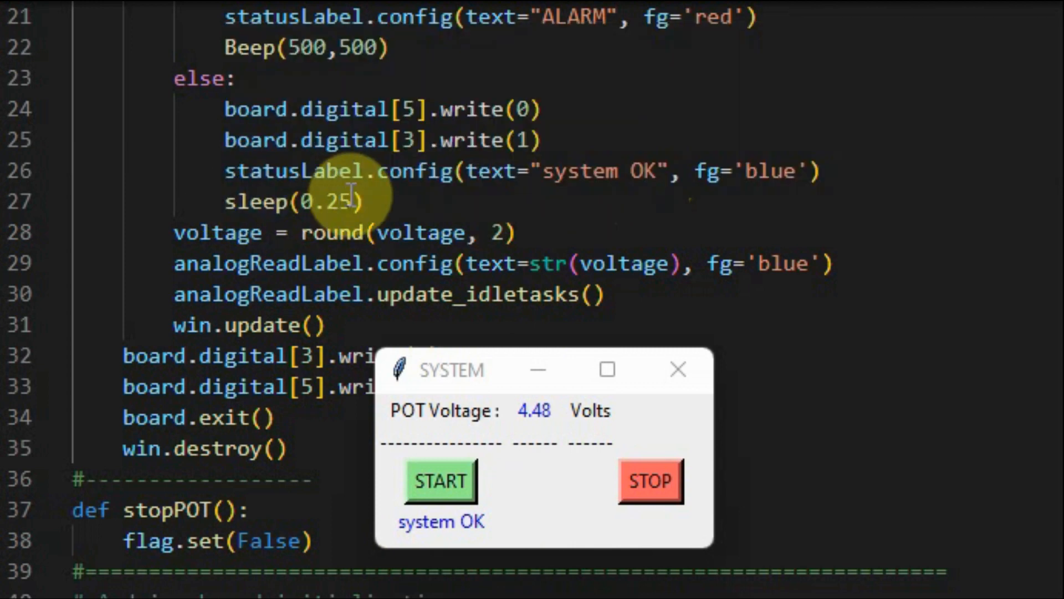
pyautogui.moveTo(598, 263)
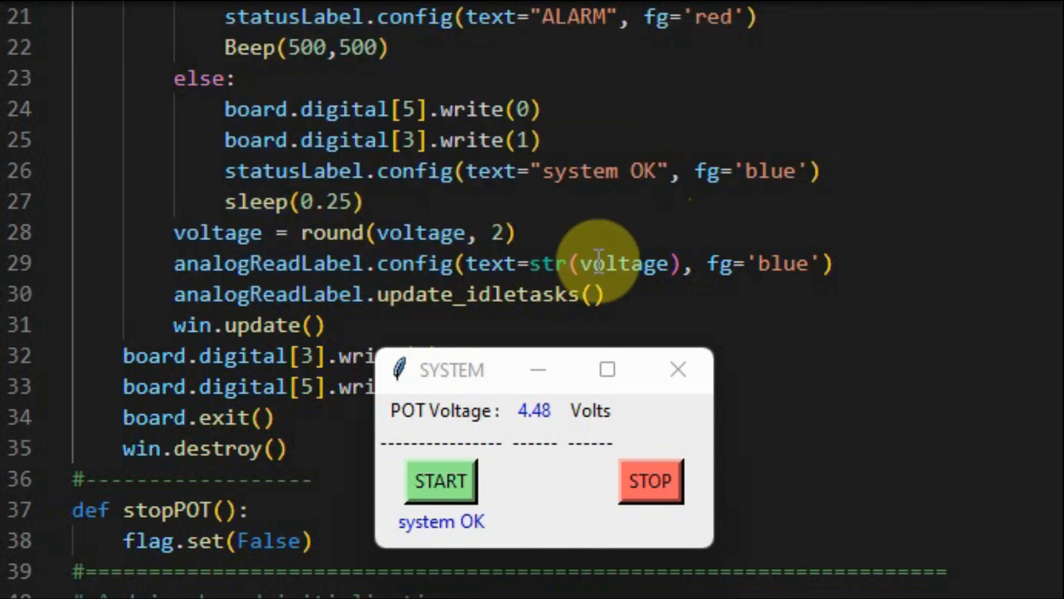
pyautogui.moveTo(537, 427)
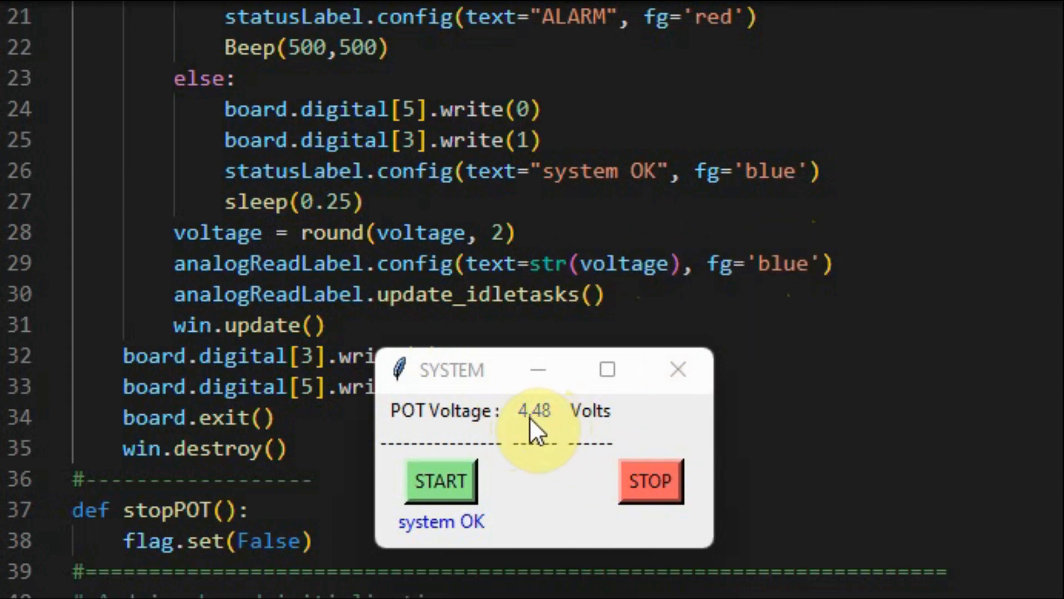
pyautogui.moveTo(556, 435)
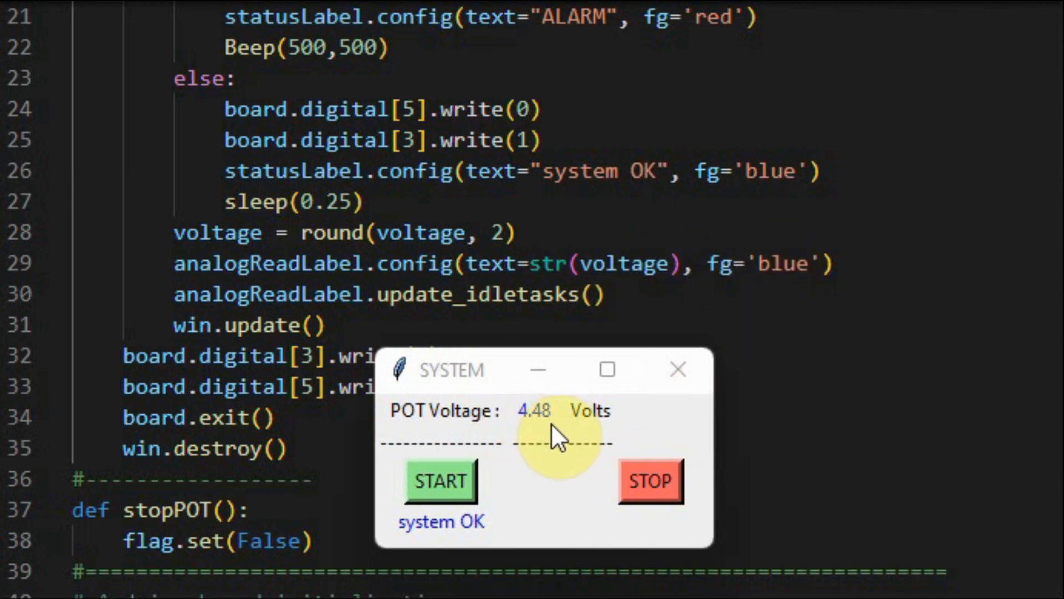
pyautogui.moveTo(550, 428)
pyautogui.write('#')
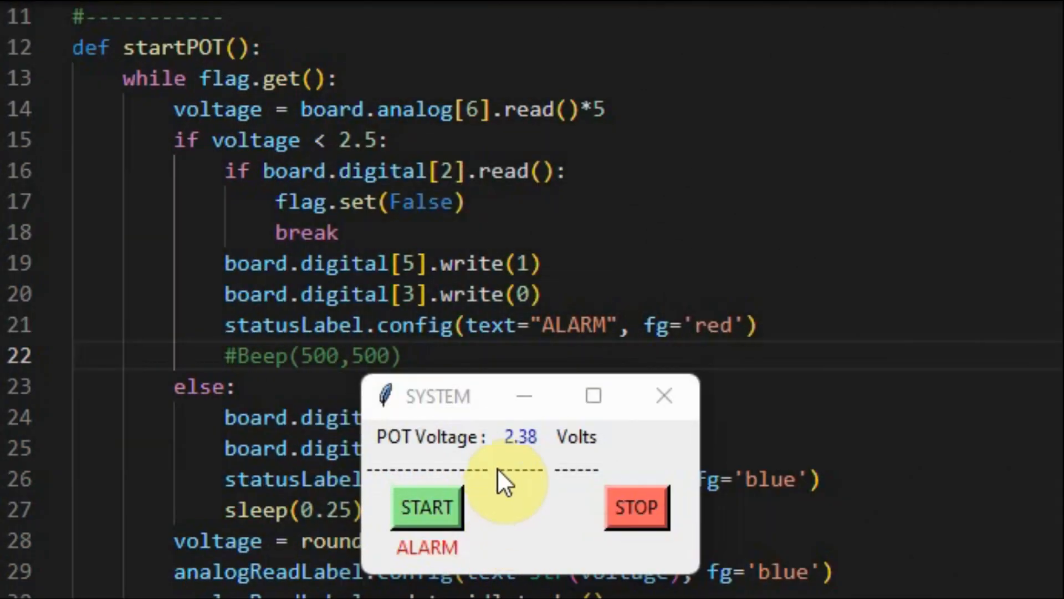
pyautogui.moveTo(526, 451)
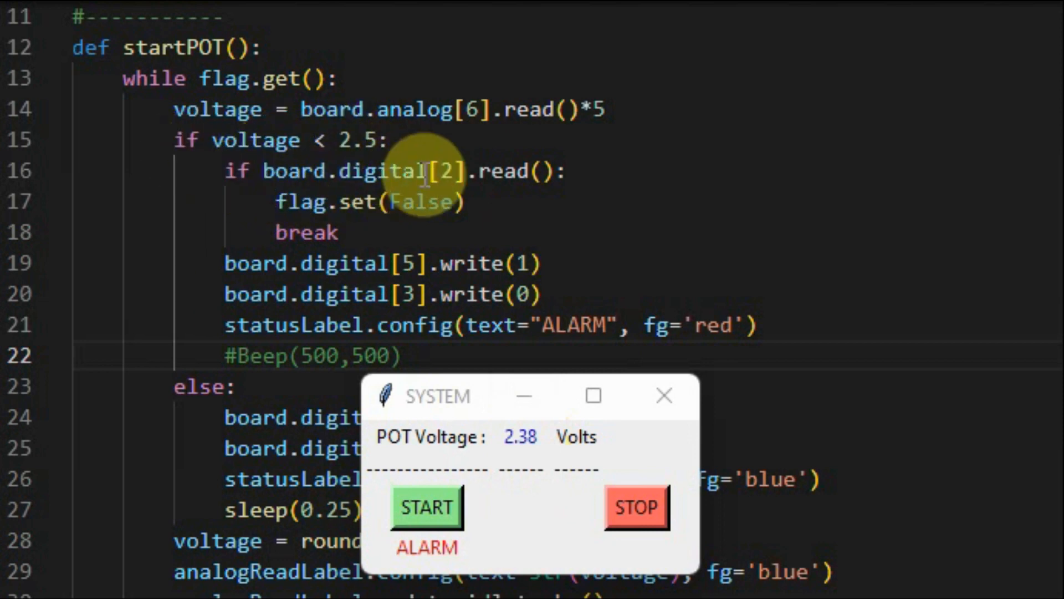
pyautogui.moveTo(455, 180)
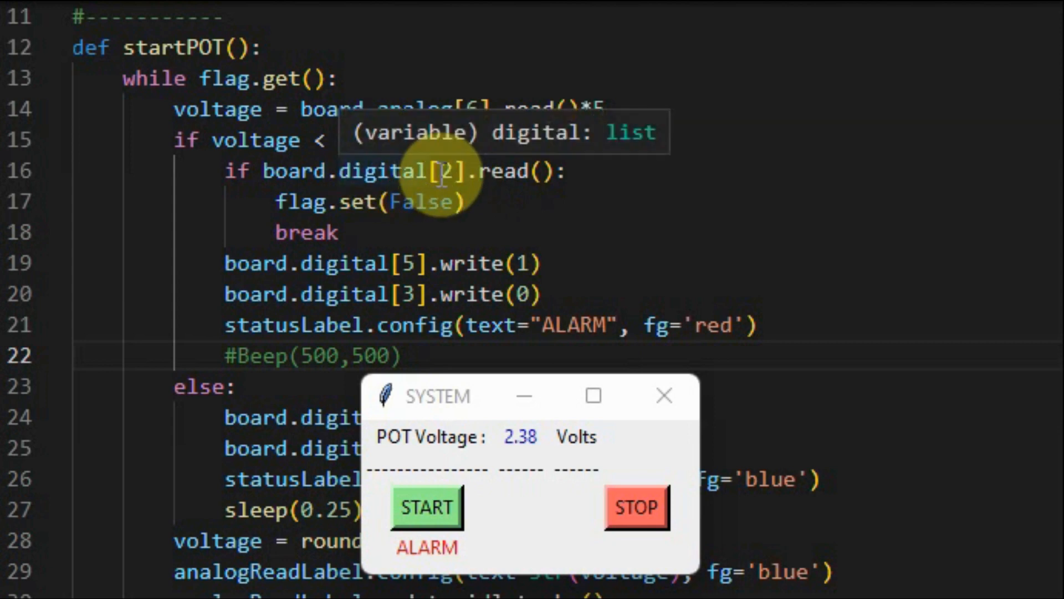
pyautogui.moveTo(305, 233)
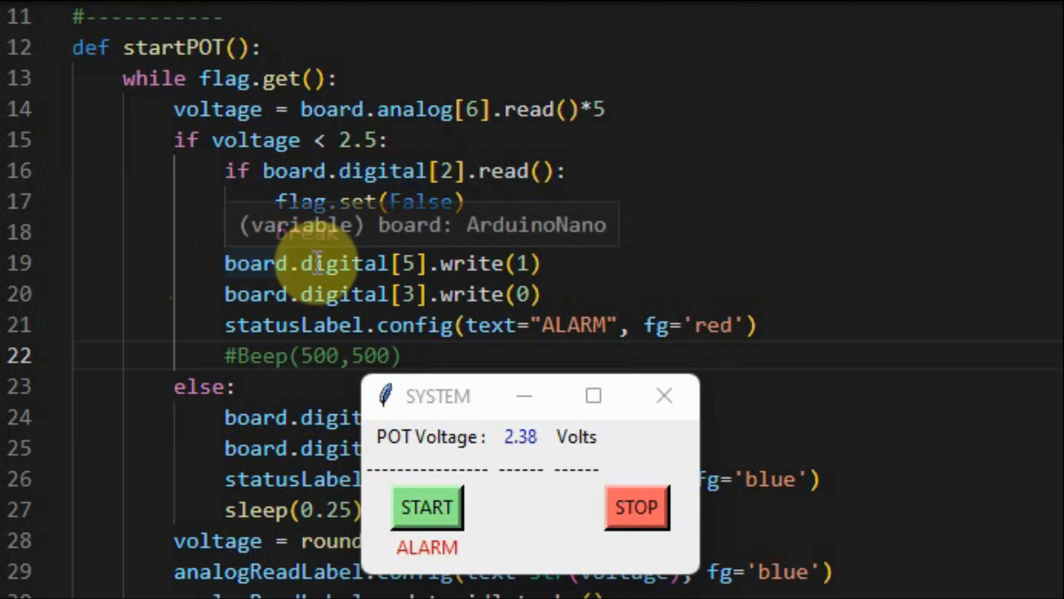
pyautogui.moveTo(489, 264)
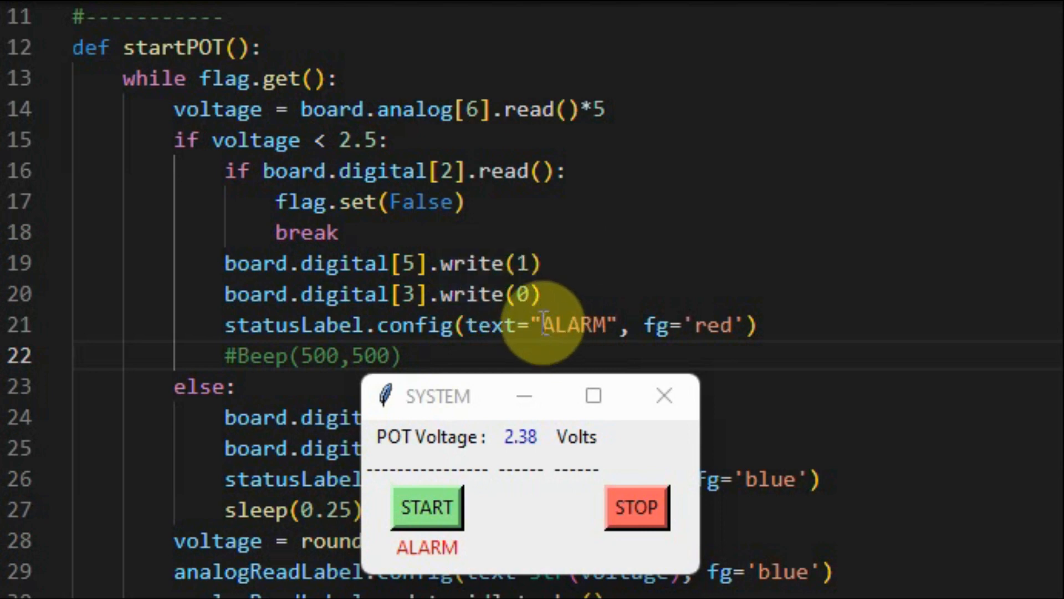
pyautogui.moveTo(427, 564)
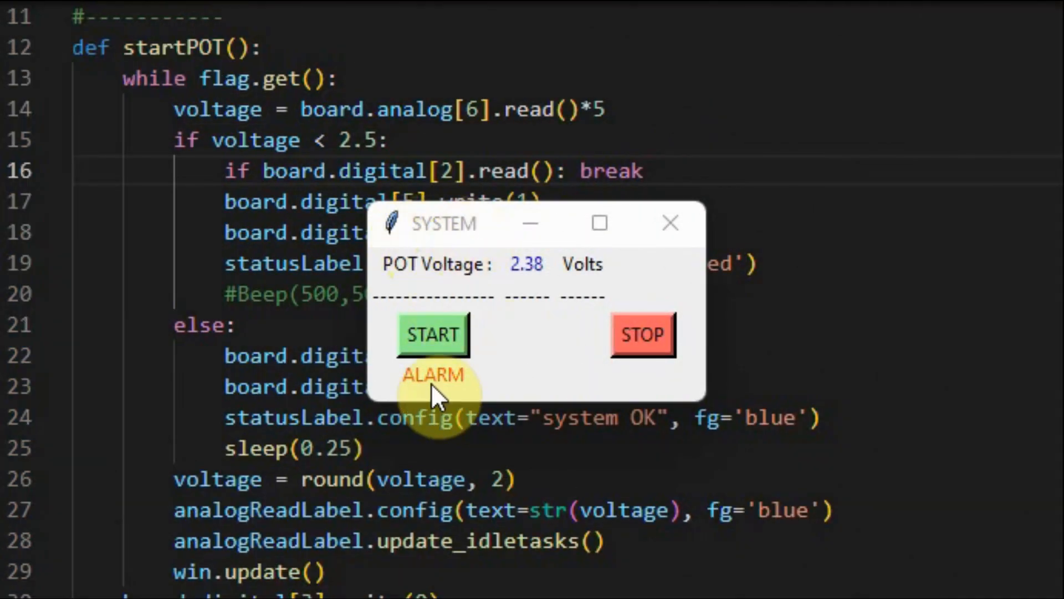
pyautogui.moveTo(476, 390)
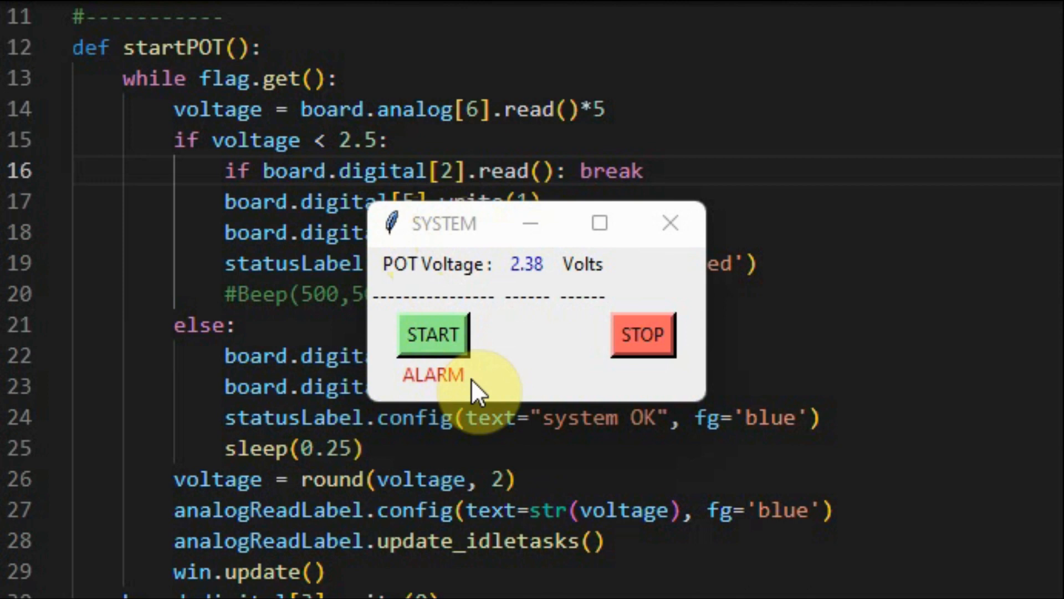
pyautogui.moveTo(292, 170)
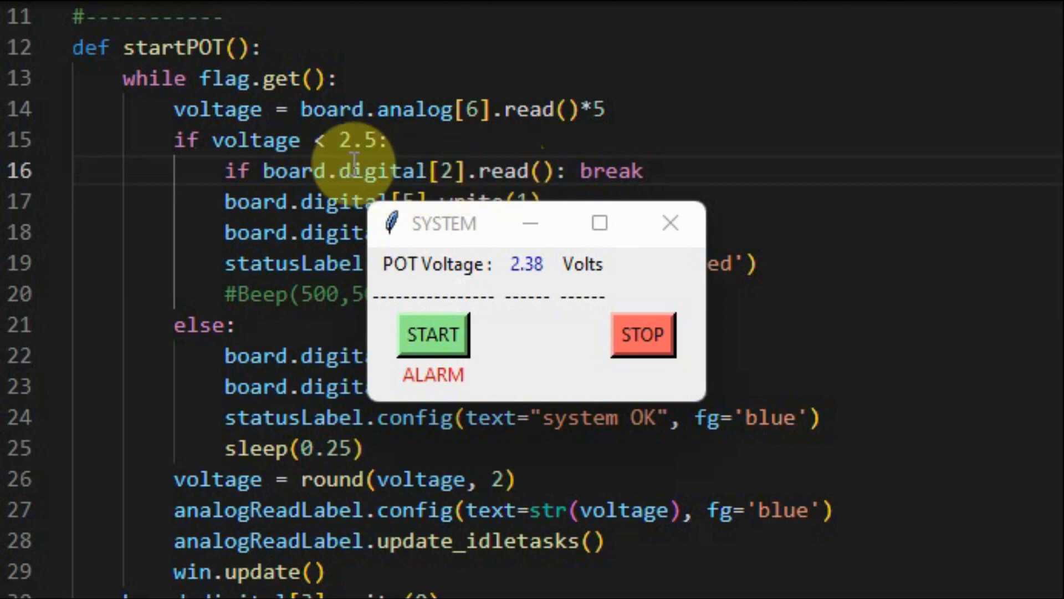
pyautogui.moveTo(617, 170)
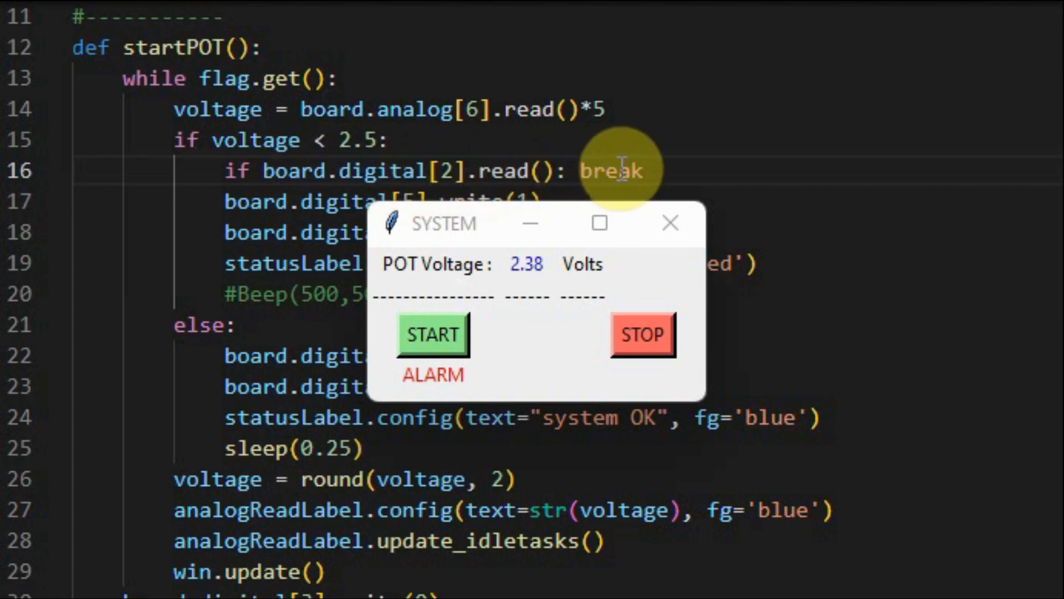
pyautogui.moveTo(297, 233)
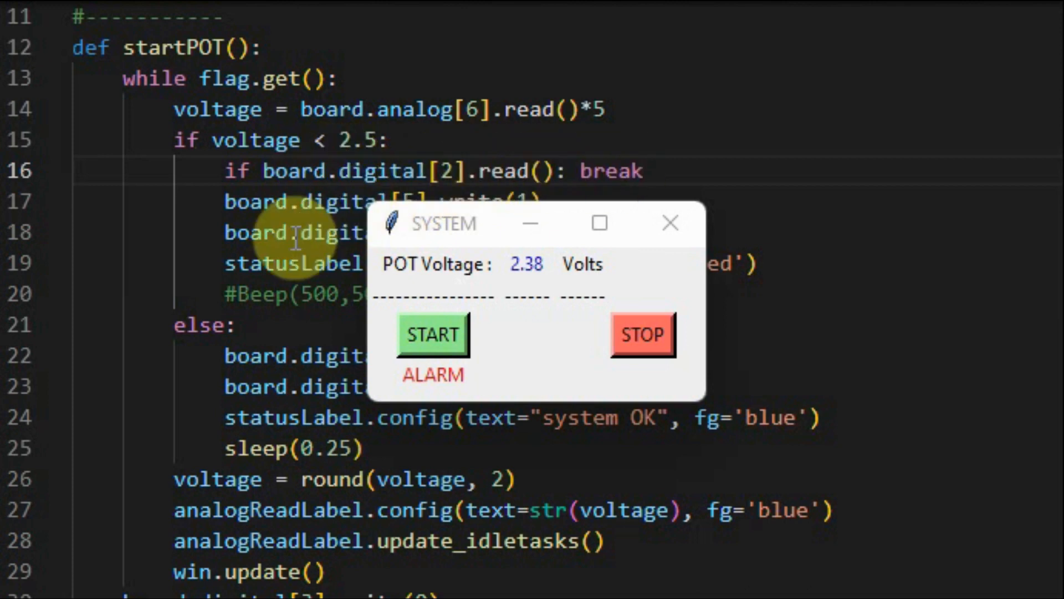
pyautogui.scroll(-3)
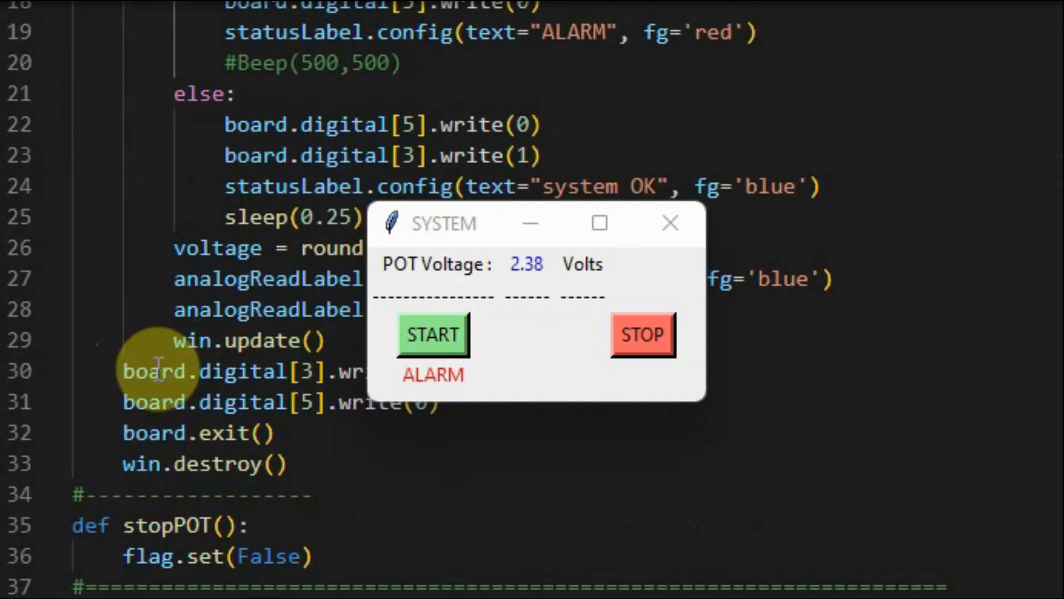
pyautogui.moveTo(121, 423)
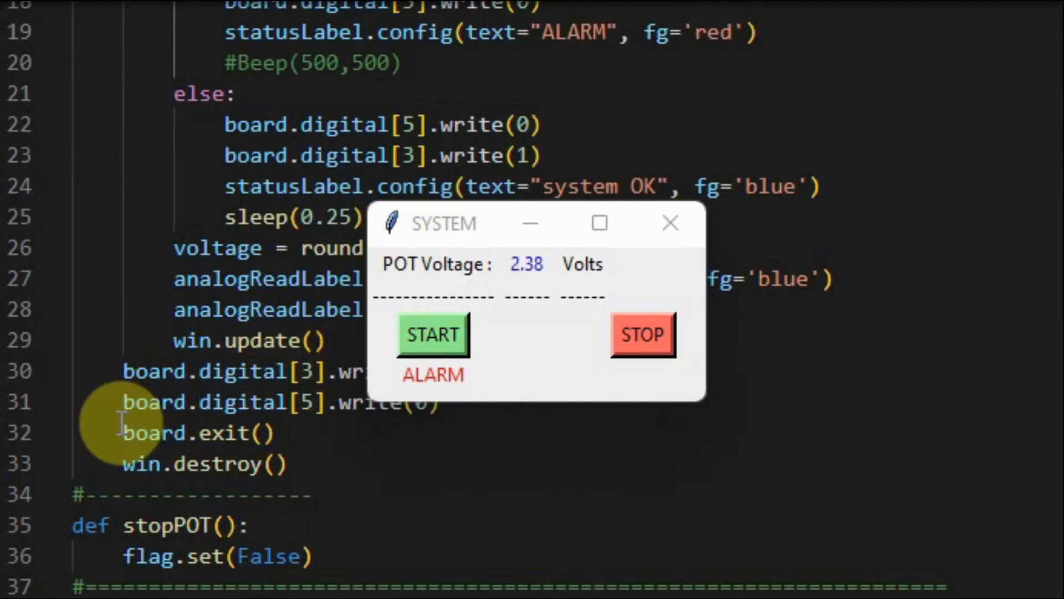
pyautogui.moveTo(283, 465)
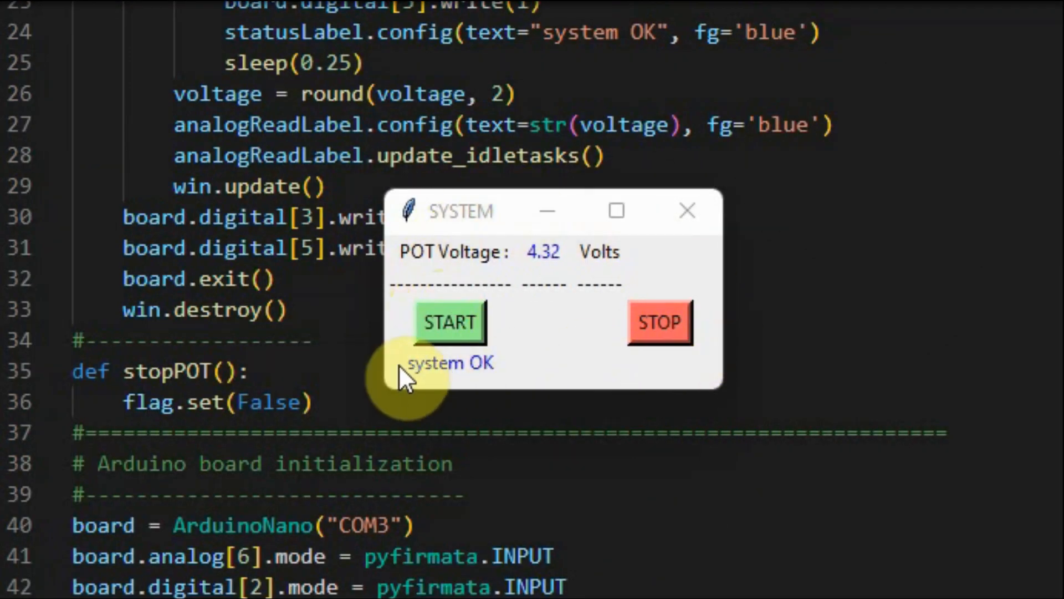
pyautogui.moveTo(519, 383)
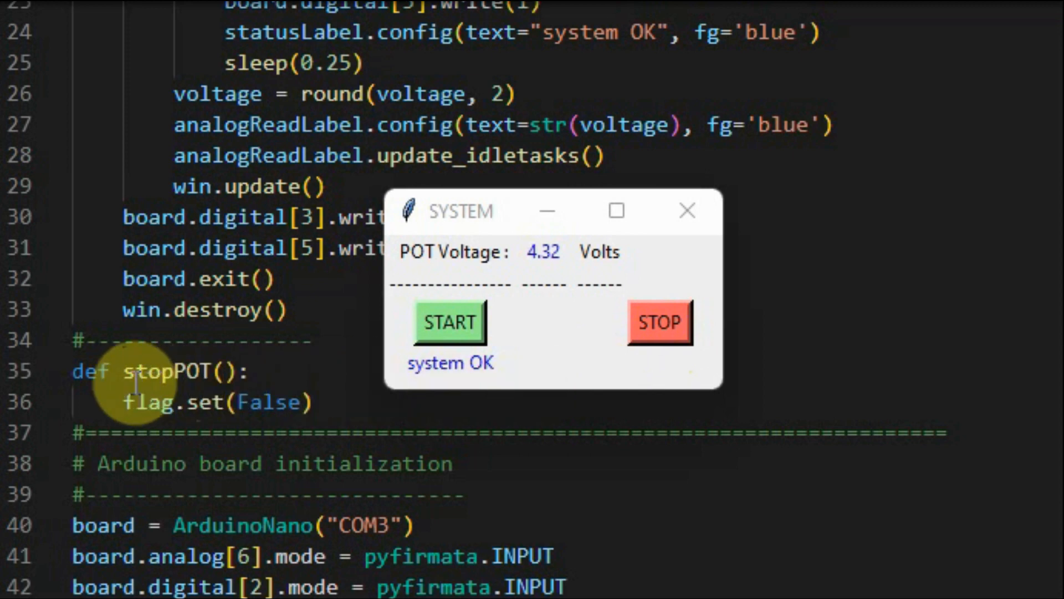
pyautogui.moveTo(136, 402)
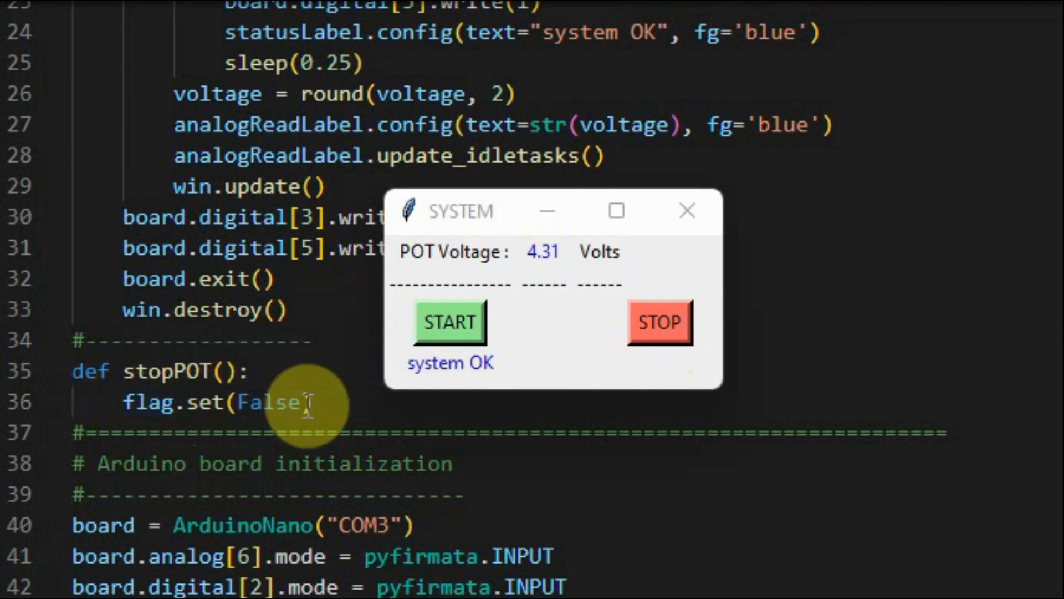
pyautogui.moveTo(420, 32)
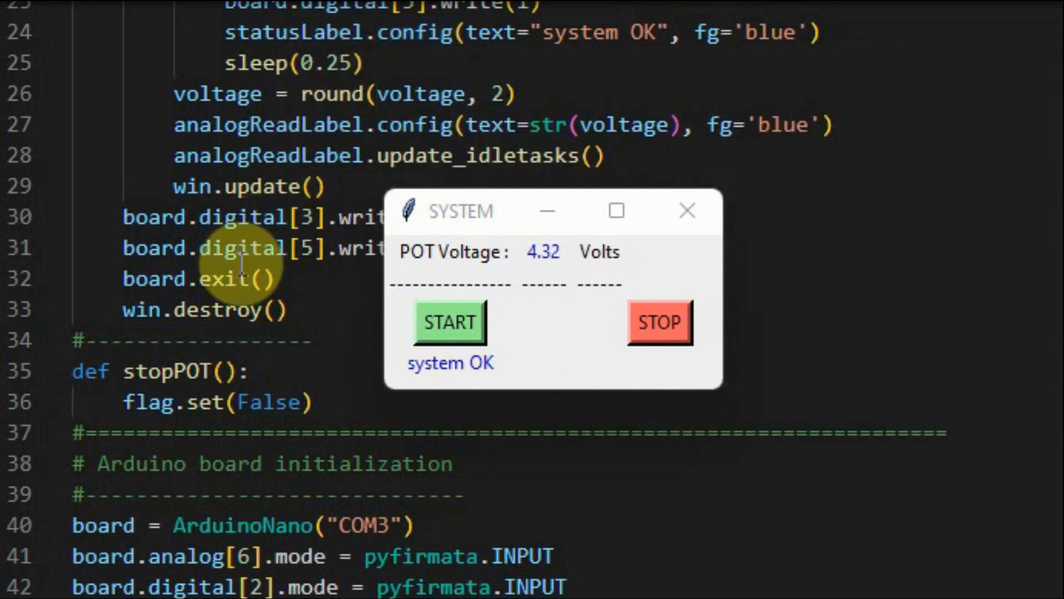
pyautogui.moveTo(197, 310)
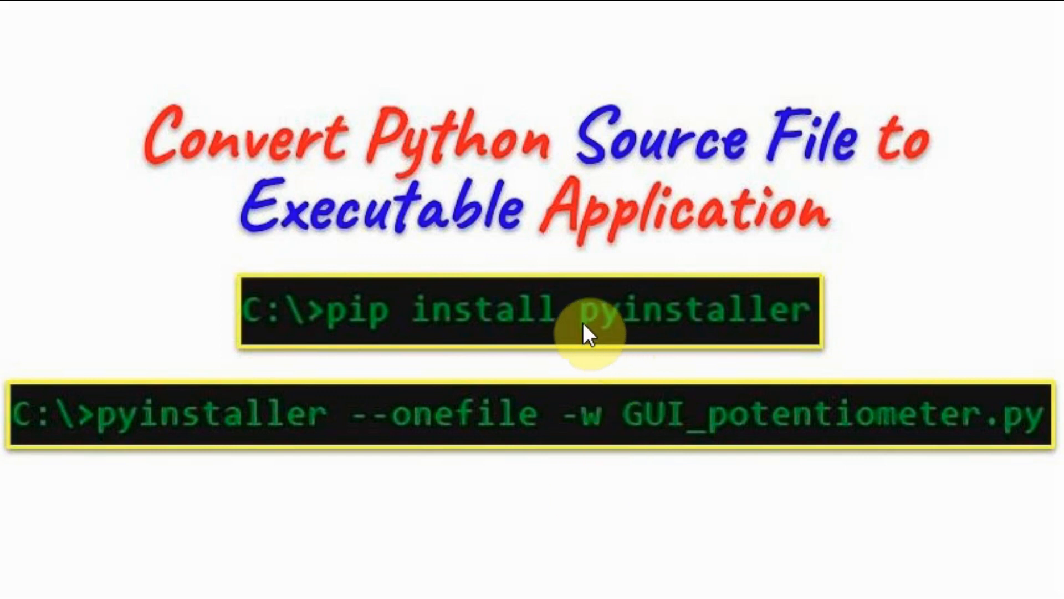
pyautogui.moveTo(615, 333)
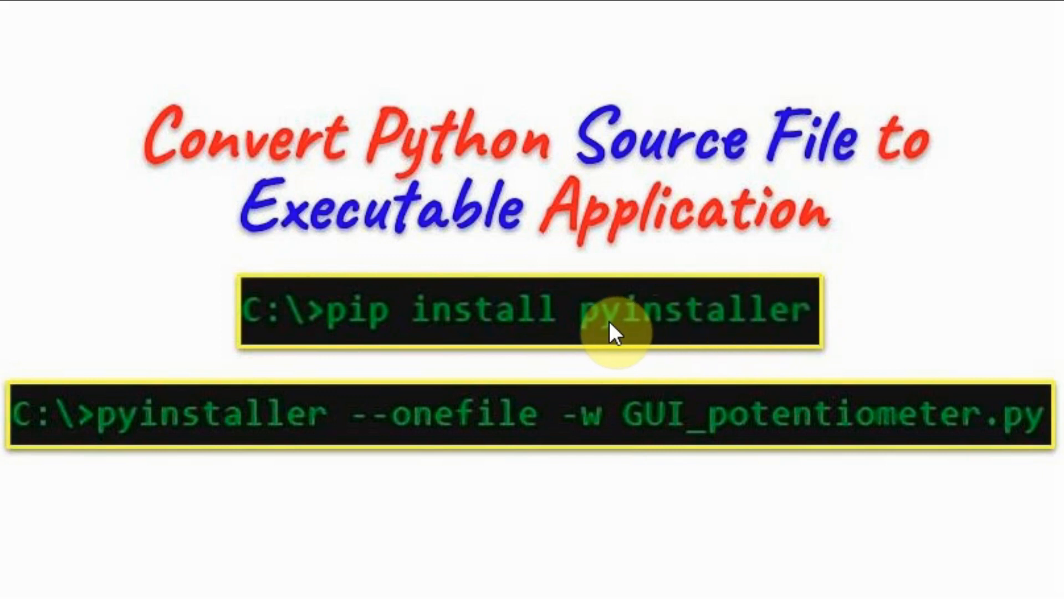
pyautogui.moveTo(342, 346)
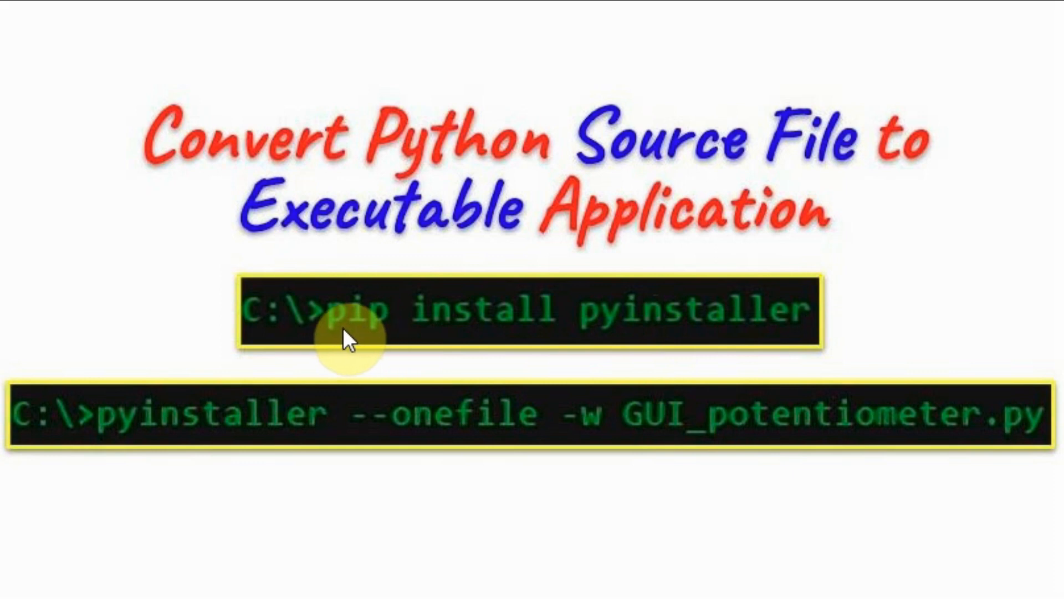
pyautogui.moveTo(84, 449)
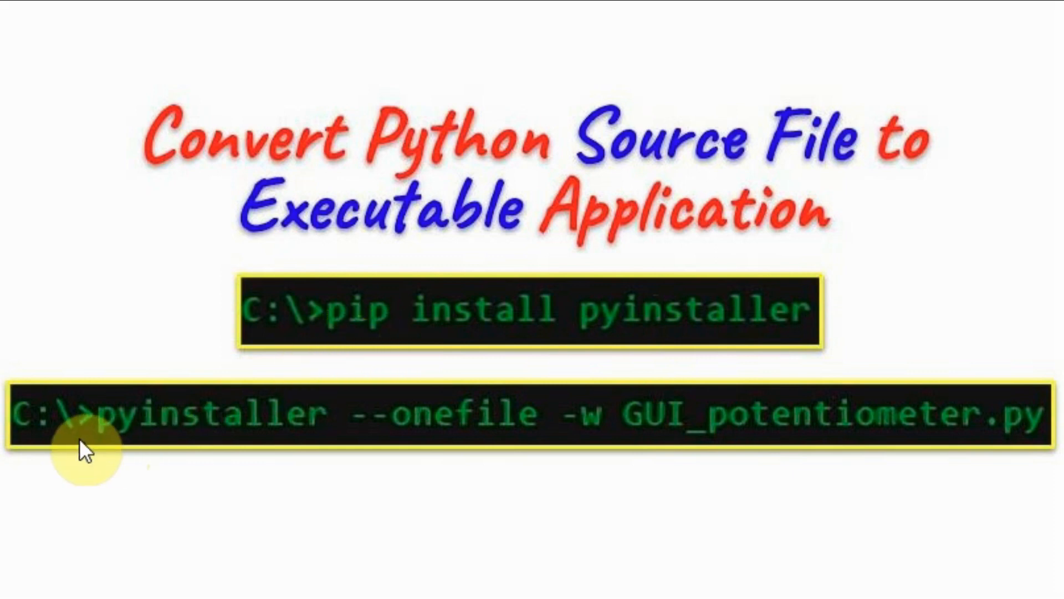
pyautogui.moveTo(377, 451)
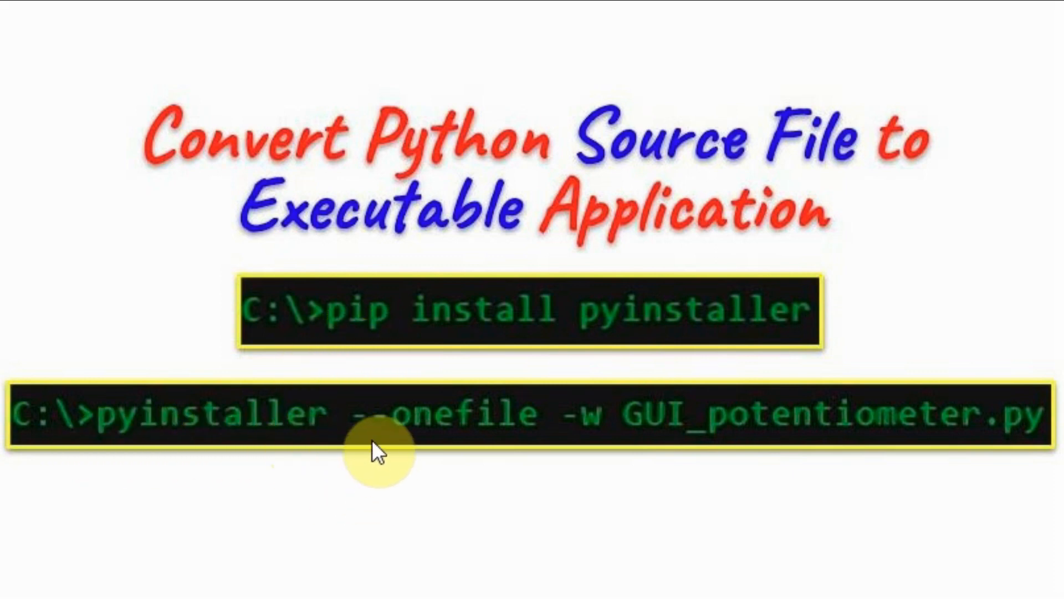
pyautogui.moveTo(448, 438)
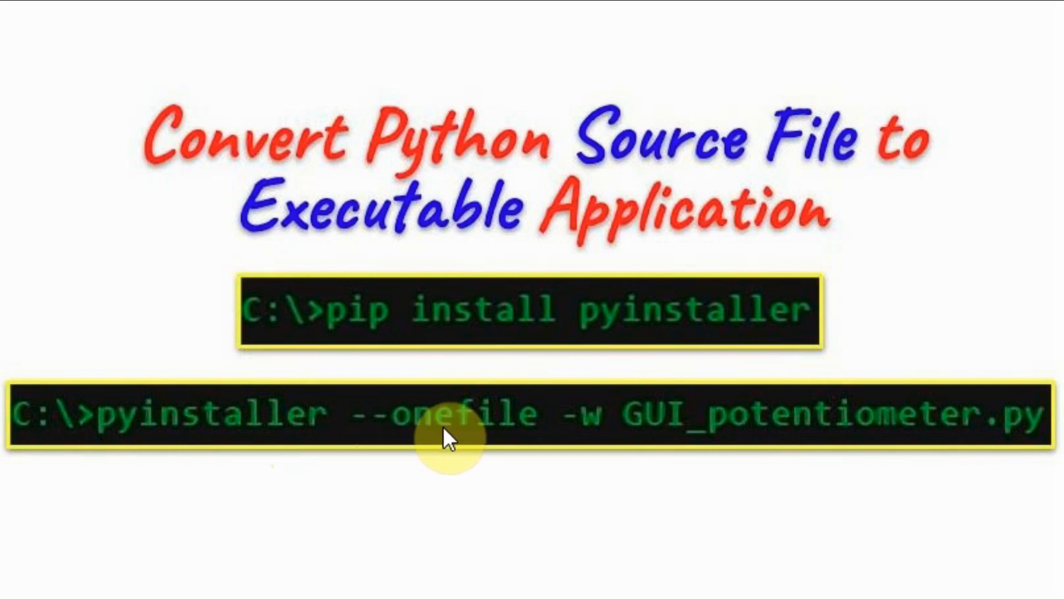
pyautogui.moveTo(513, 438)
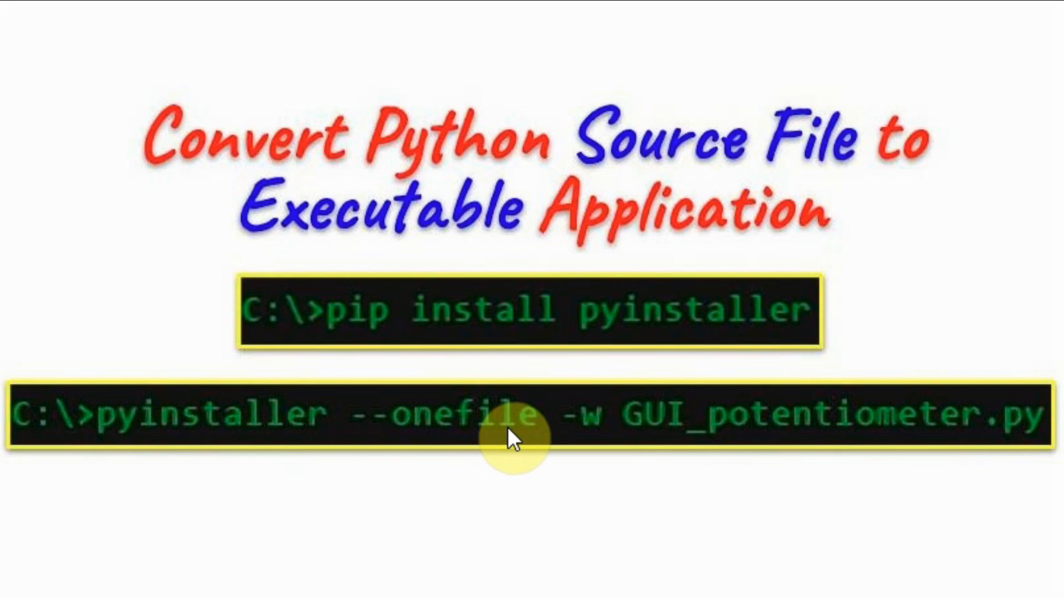
pyautogui.moveTo(587, 440)
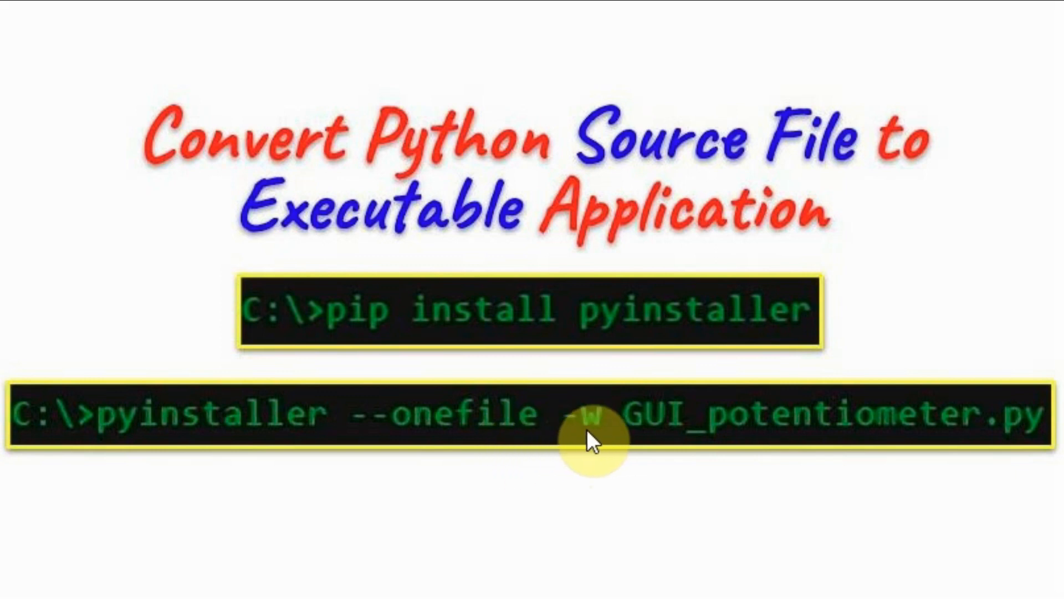
pyautogui.moveTo(593, 444)
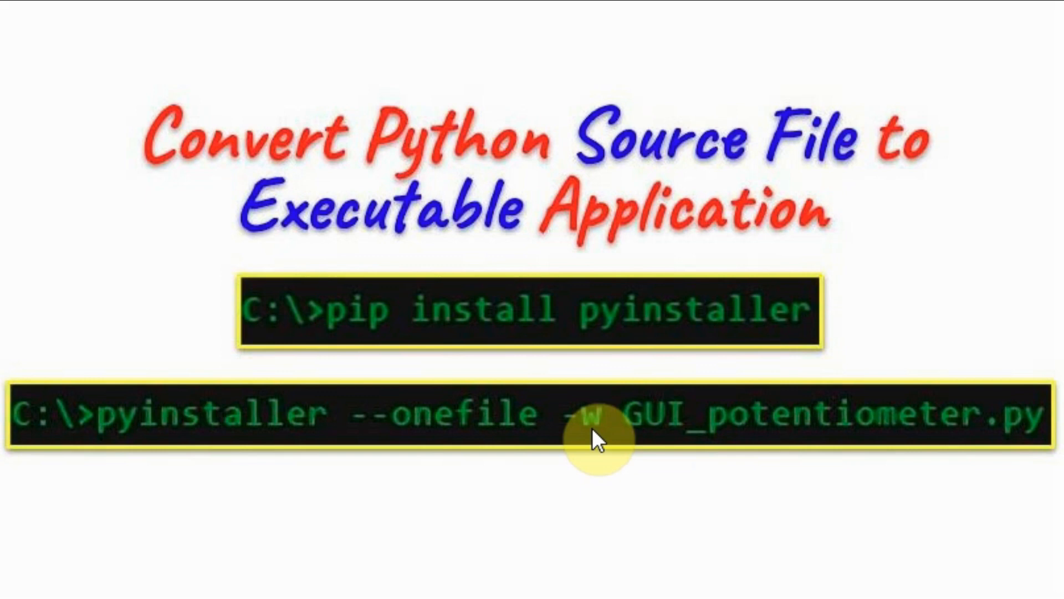
pyautogui.moveTo(665, 434)
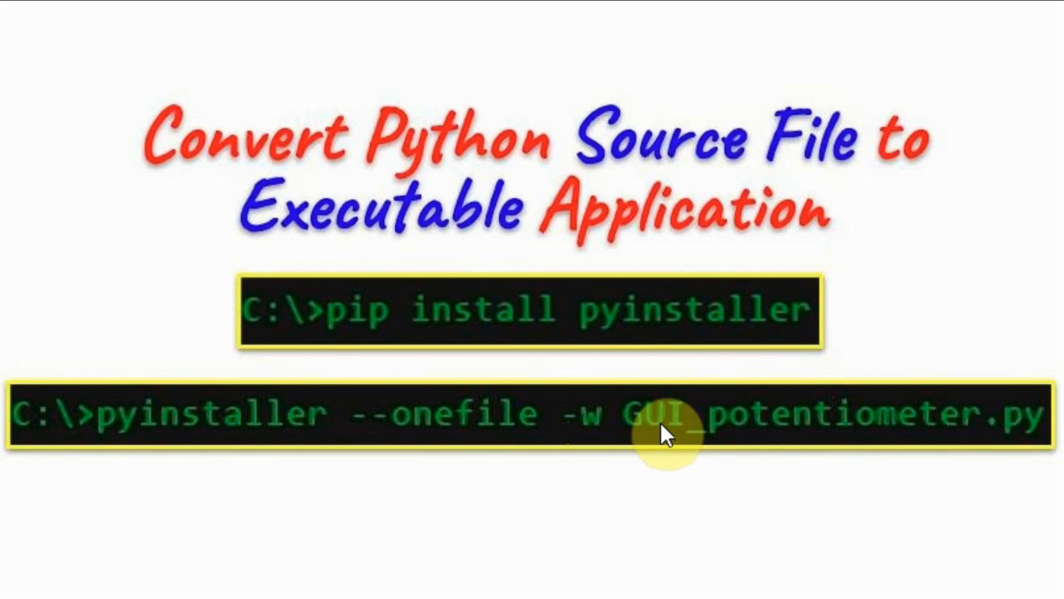
pyautogui.moveTo(685, 451)
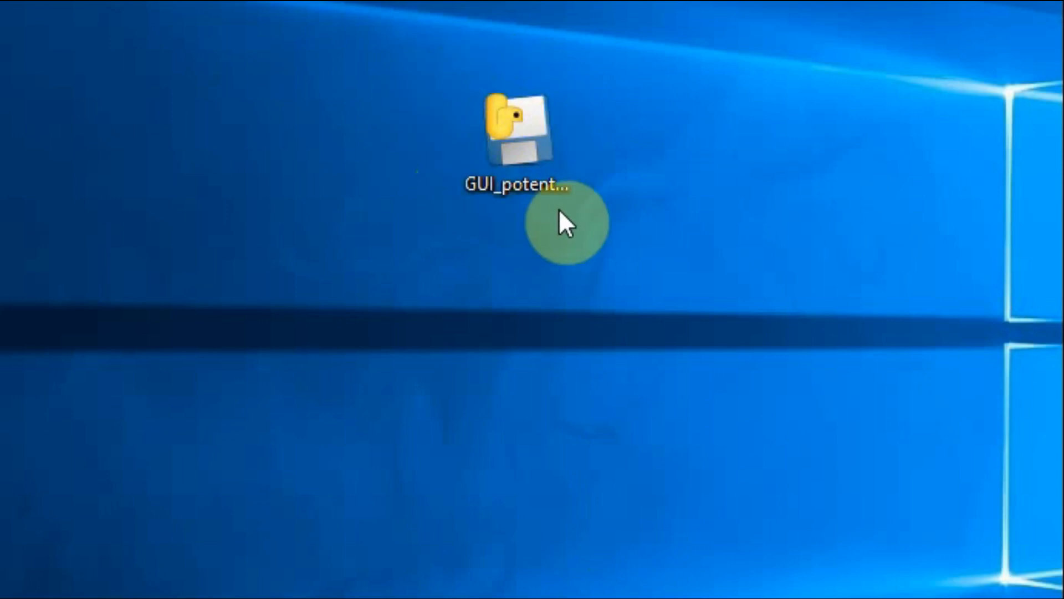
# Run the GUI_potent executable from the desktop and press START, reading 3.11 Volts.
pyautogui.click(516, 135)
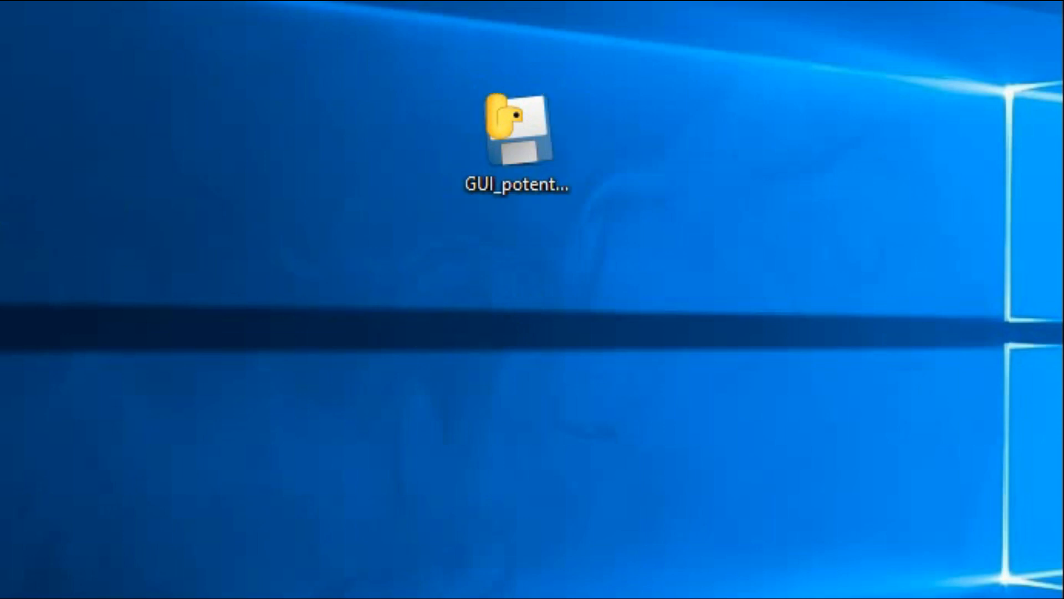
pyautogui.doubleClick(517, 129)
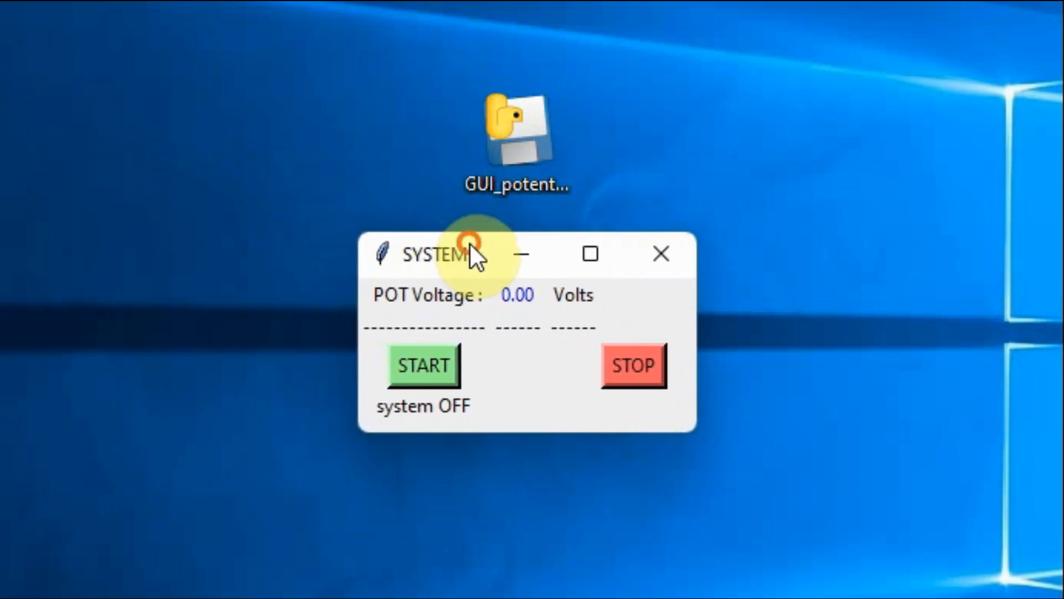
pyautogui.click(423, 365)
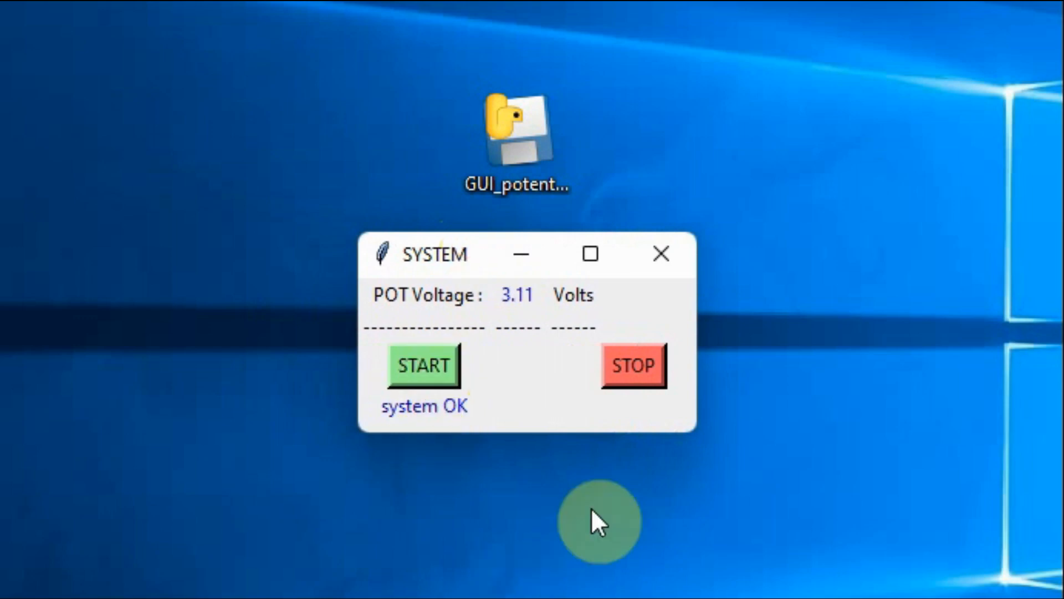